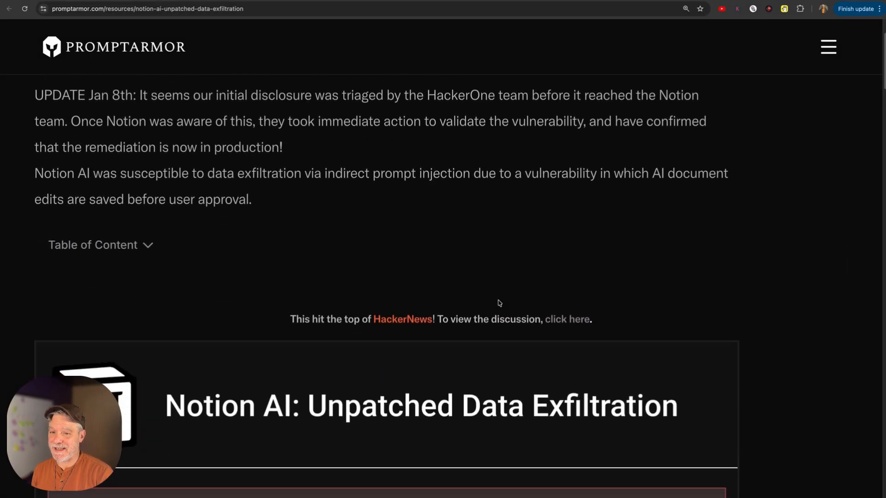
# Step: Scroll through the HackerNoon list of 2026 AI automation platforms
pyautogui.scroll(-3)
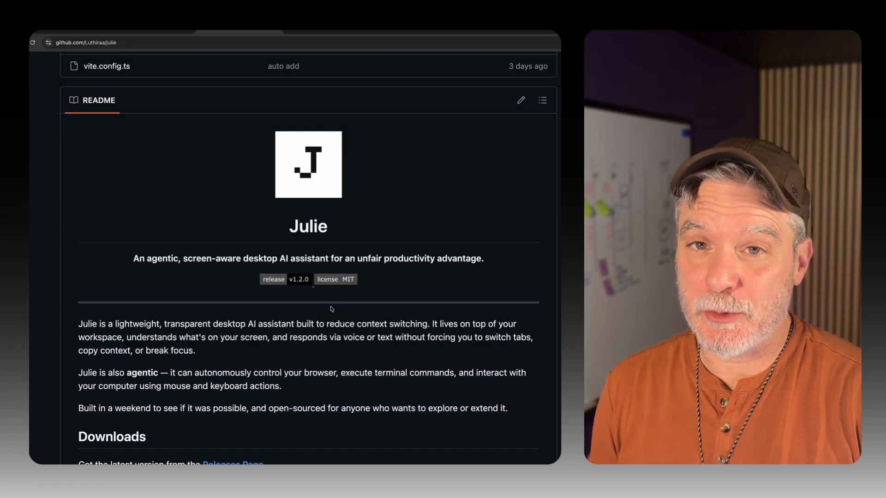
pyautogui.scroll(-3)
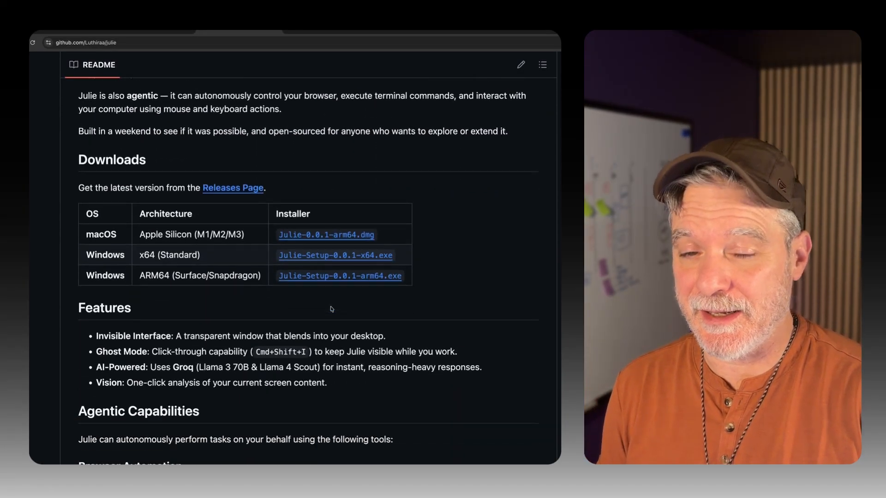
pyautogui.scroll(-3)
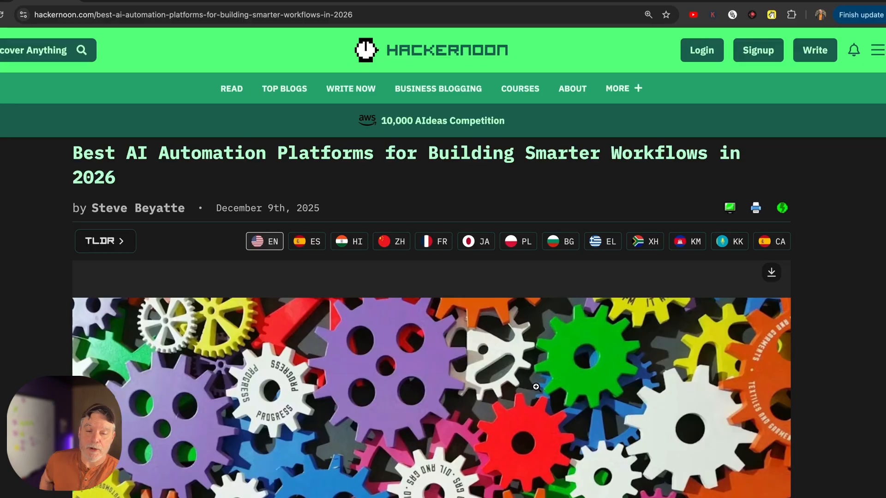
# Step: Scroll down through the rest of the HackerNoon article before moving to the Zapier PerceptivePanda post
pyautogui.scroll(-3)
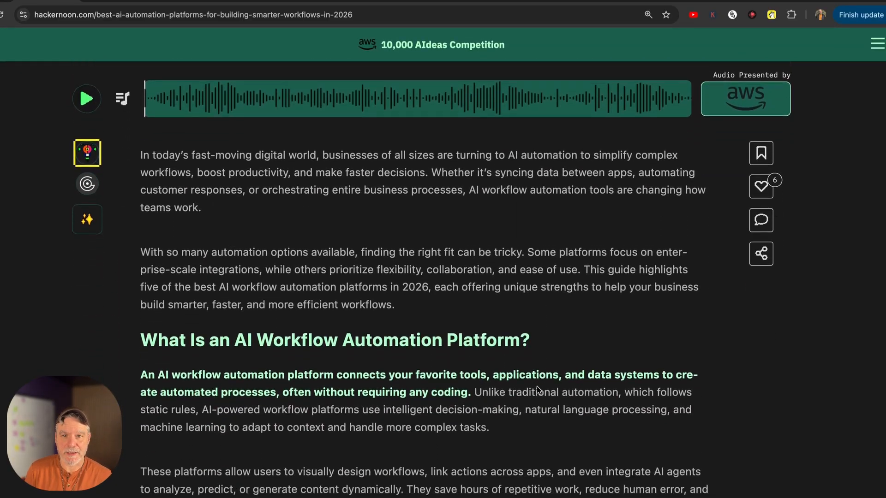
pyautogui.scroll(-3)
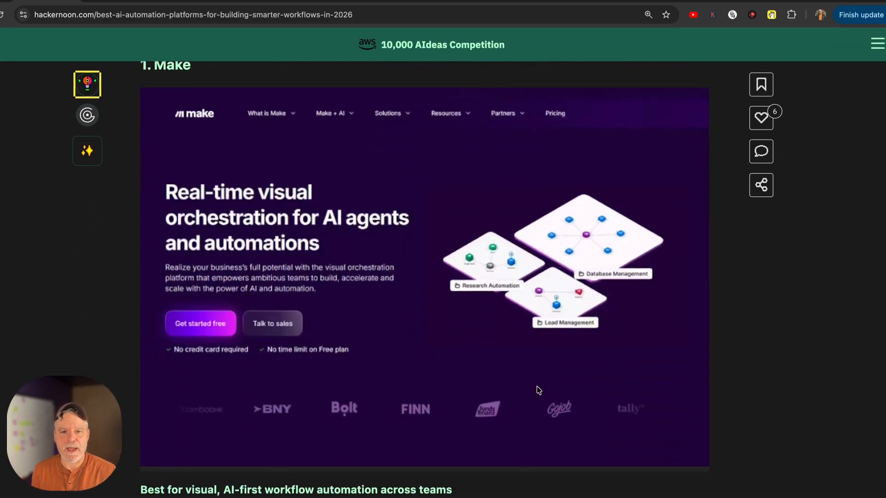
pyautogui.scroll(-3)
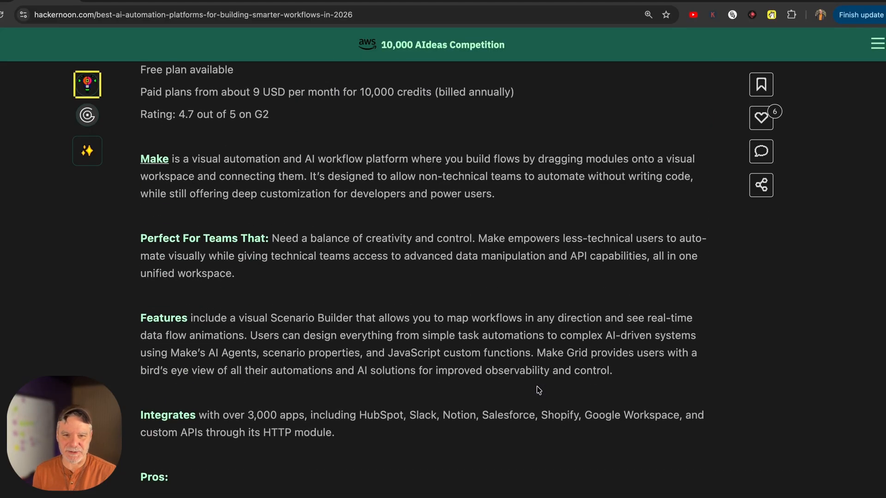
pyautogui.scroll(-3)
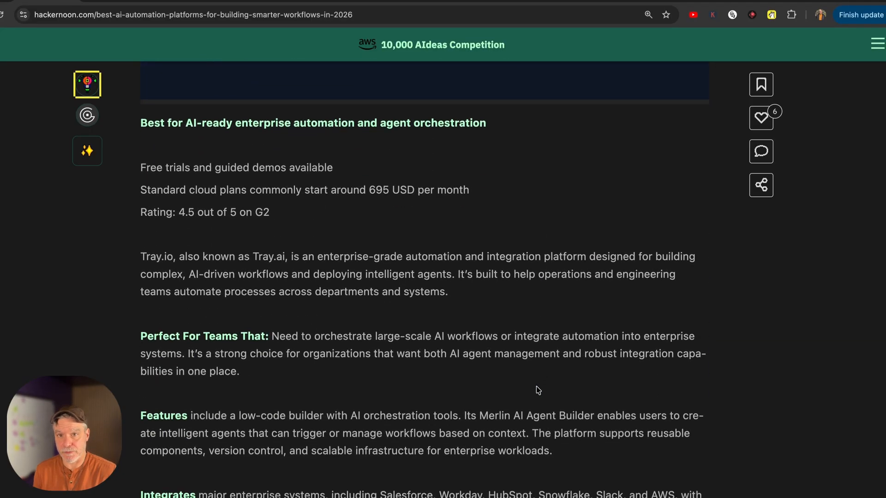
pyautogui.scroll(-3)
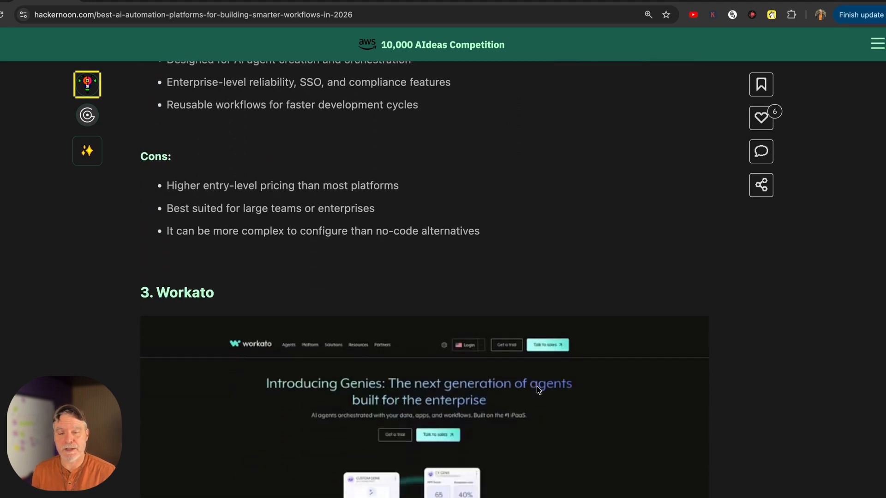
pyautogui.scroll(-3)
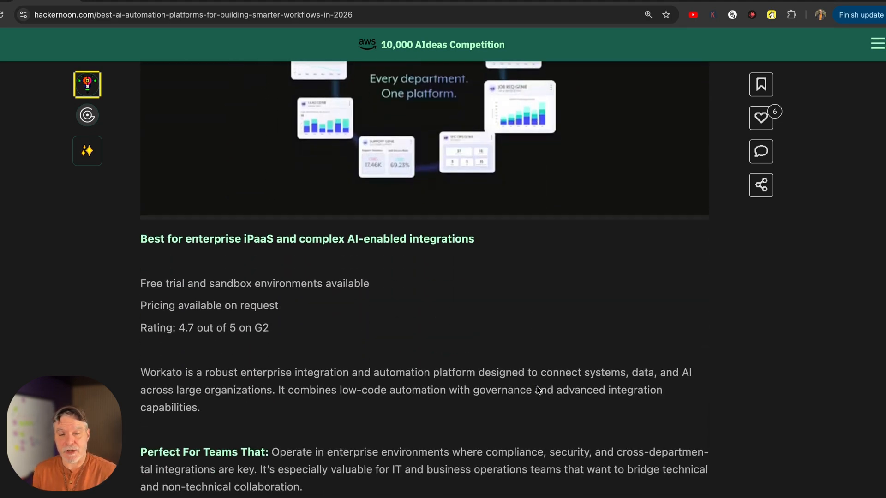
pyautogui.scroll(-3)
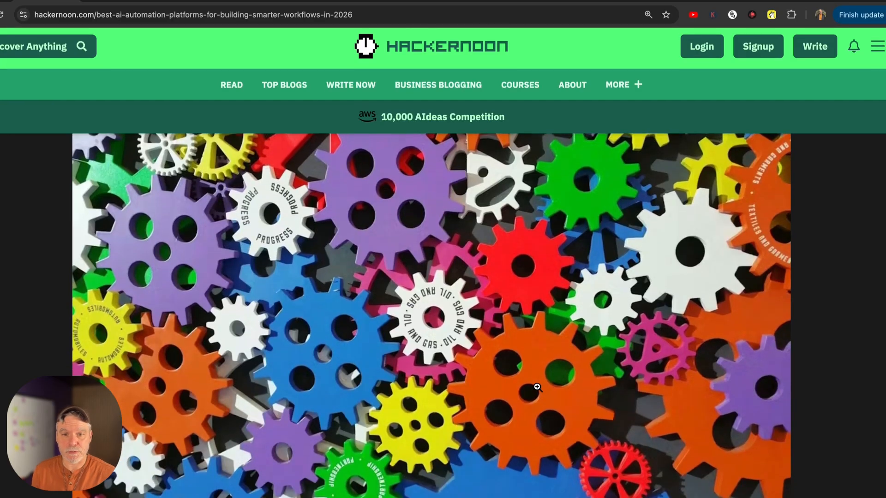
pyautogui.scroll(-3)
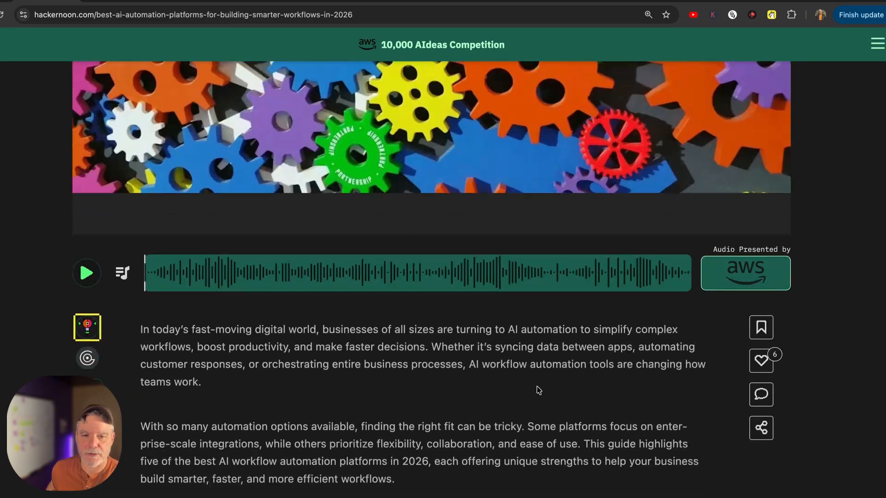
pyautogui.scroll(-3)
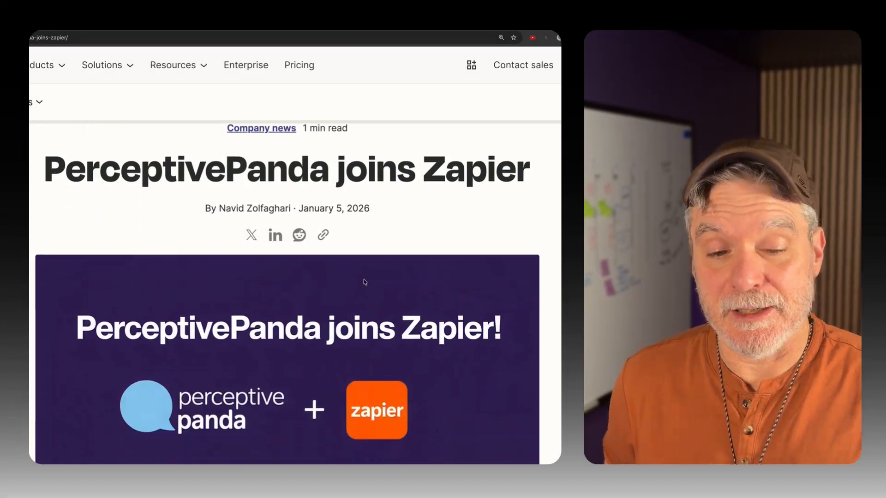
# Step: Read the Zapier PerceptivePanda post, highlighting the phrase 'Orchestration Strategy'
pyautogui.scroll(-3)
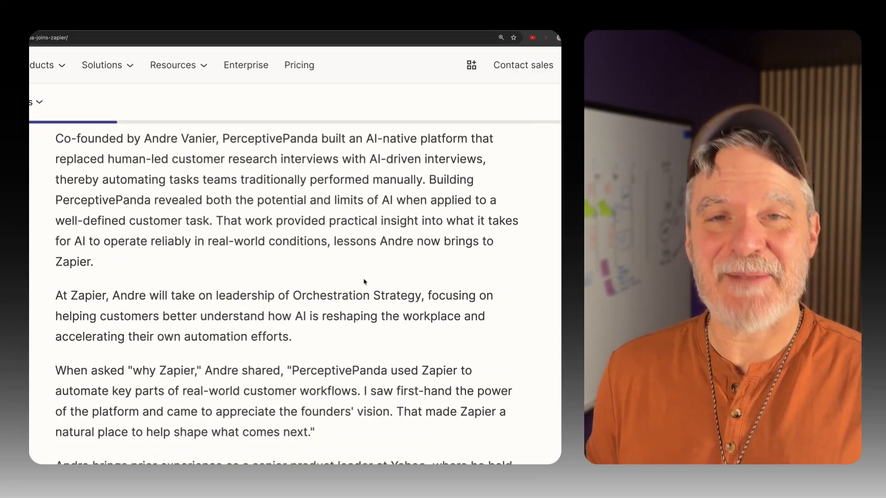
pyautogui.scroll(-3)
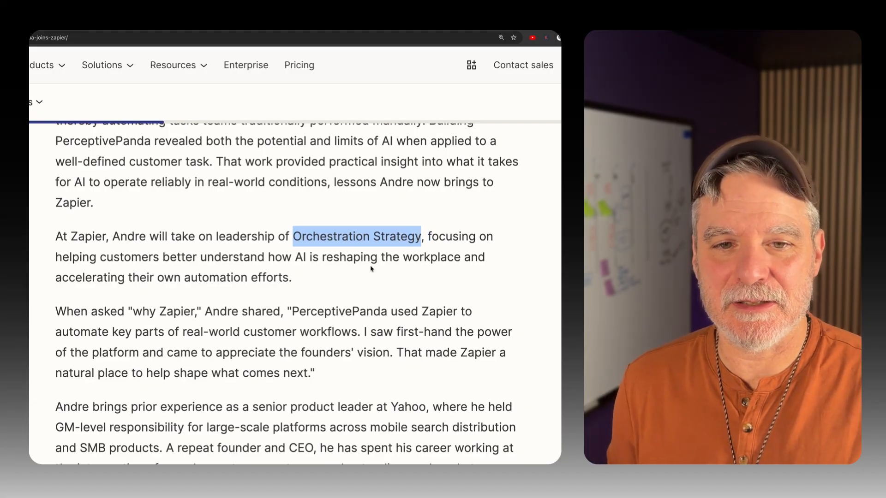
pyautogui.scroll(-3)
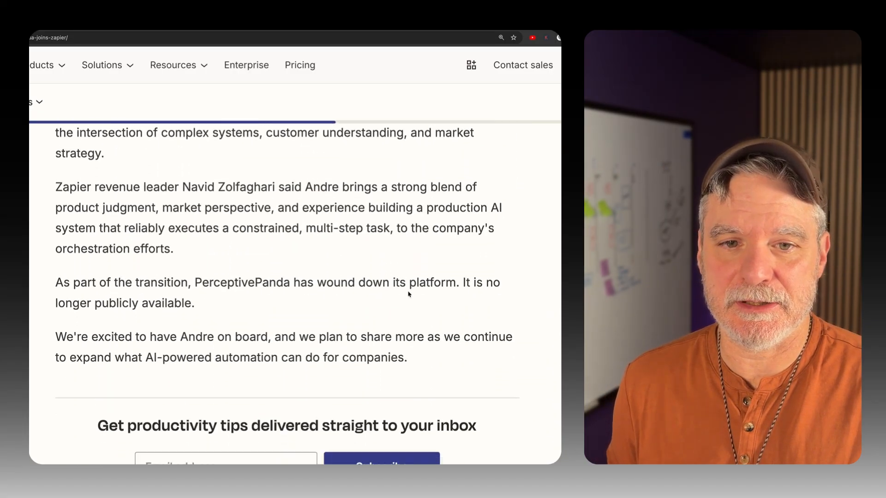
pyautogui.scroll(3)
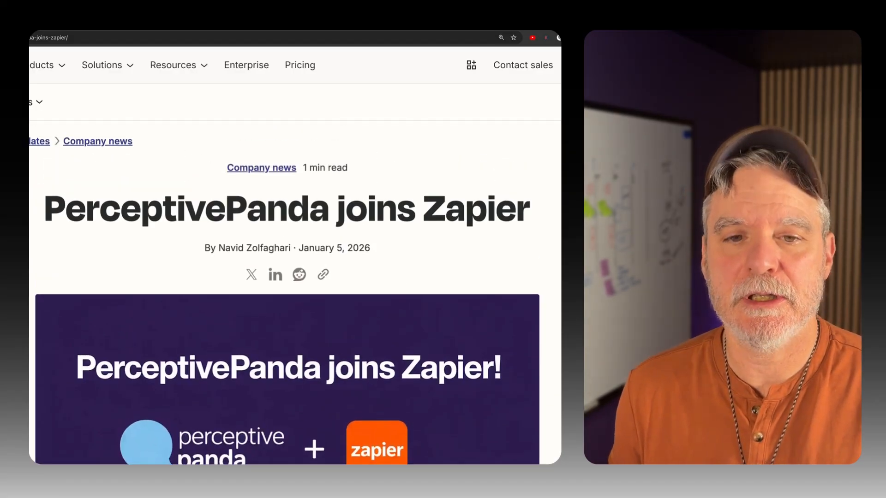
pyautogui.scroll(-3)
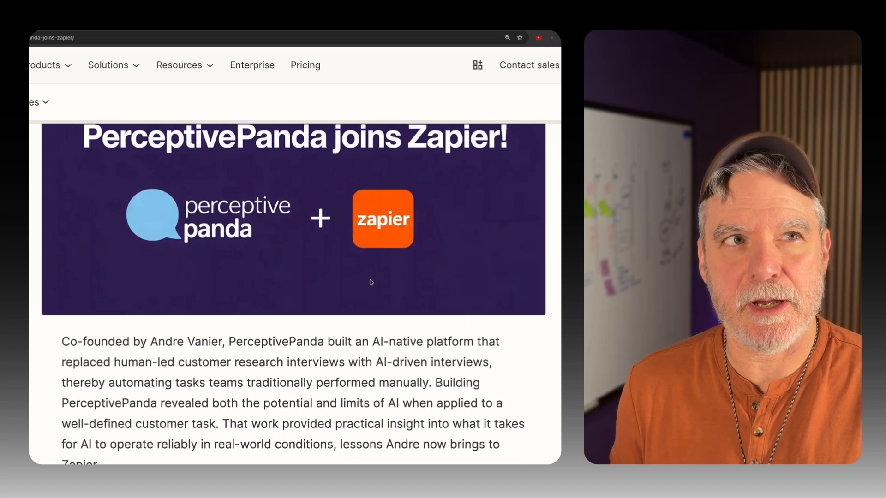
pyautogui.scroll(-3)
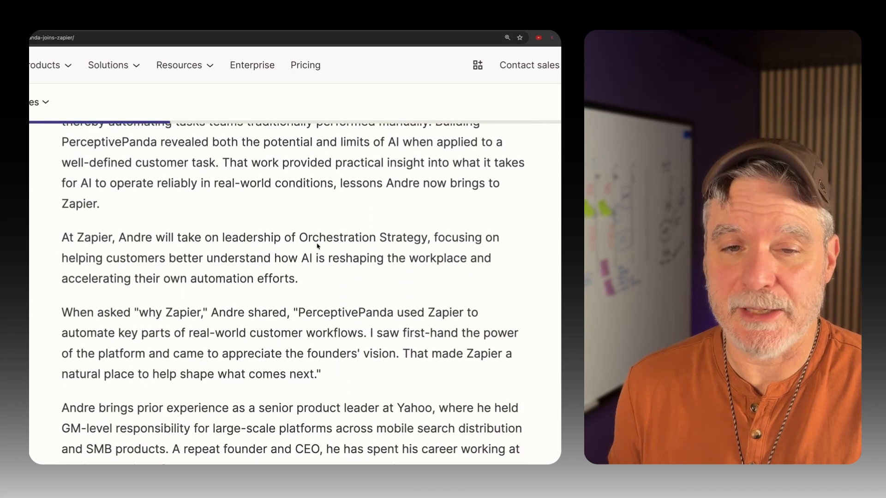
pyautogui.moveTo(298, 237); pyautogui.dragTo(401, 237)
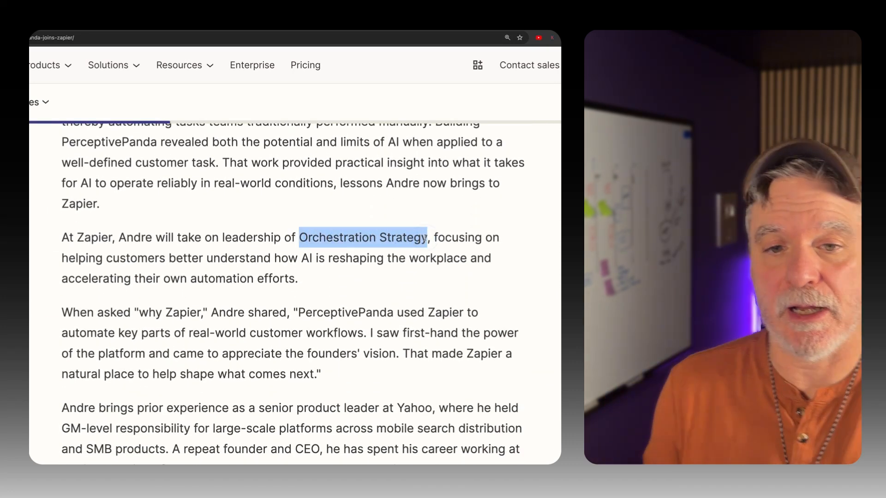
pyautogui.scroll(-3)
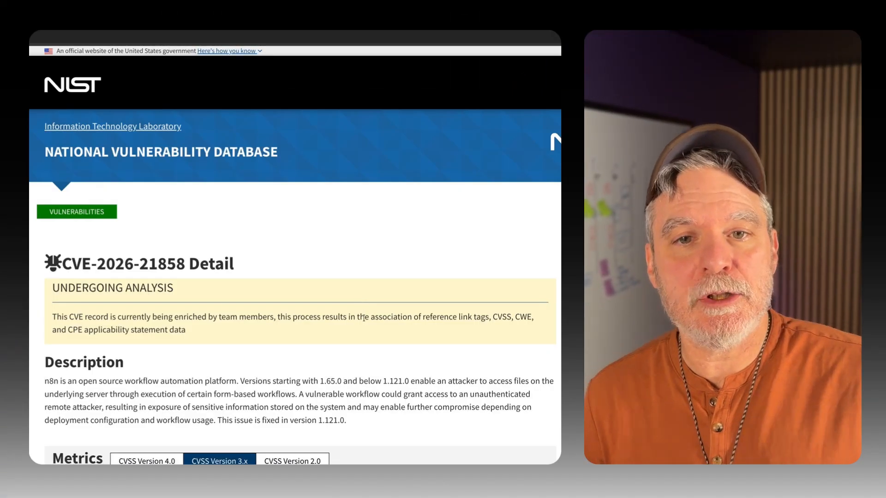
pyautogui.scroll(-3)
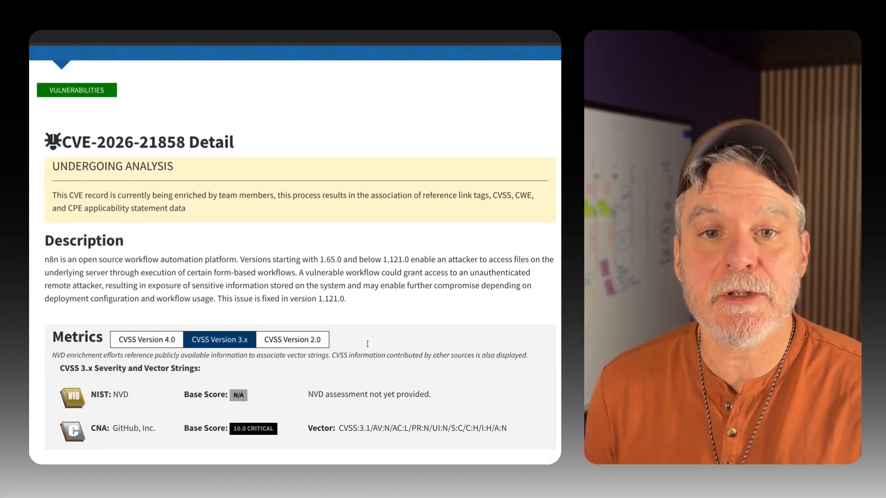
pyautogui.scroll(-3)
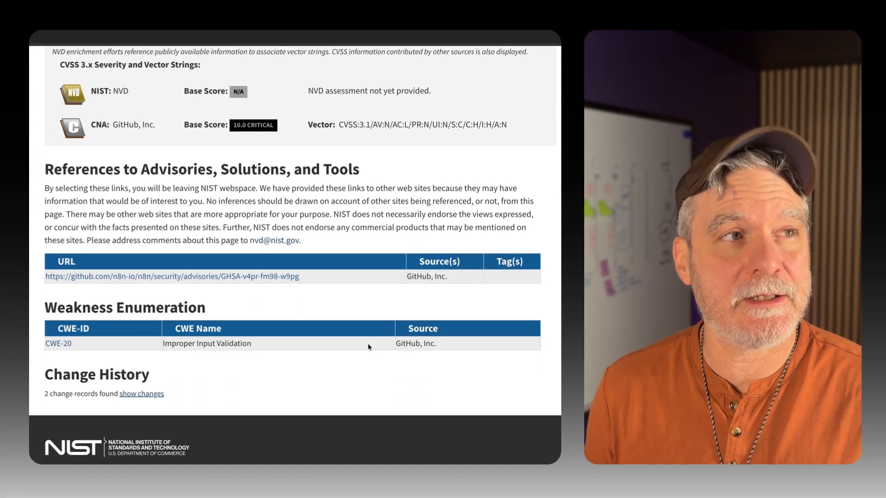
pyautogui.scroll(-3)
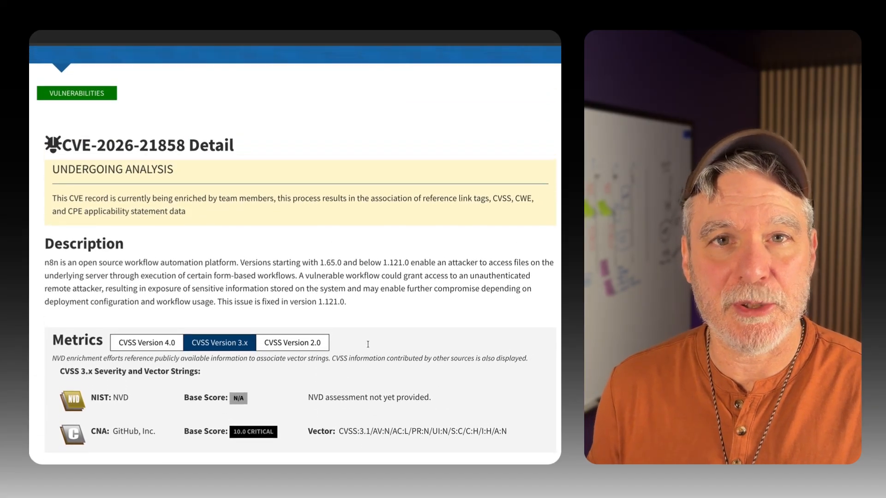
pyautogui.moveTo(299, 311); pyautogui.dragTo(378, 323)
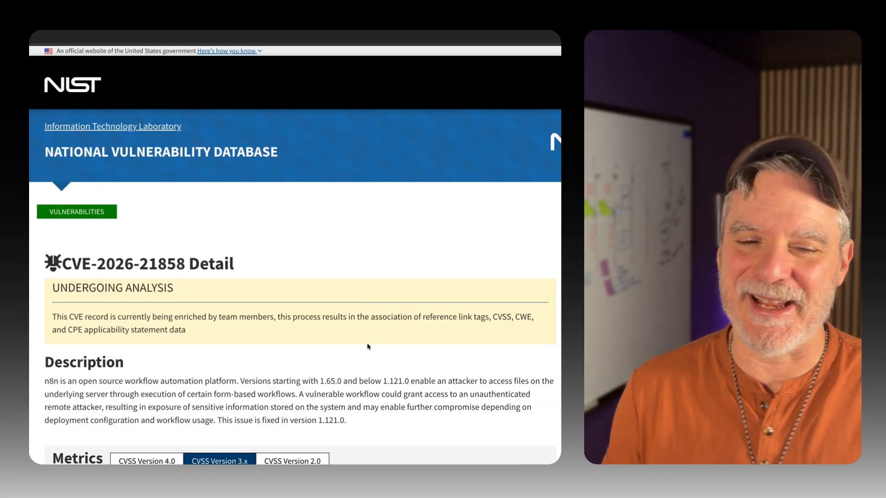
pyautogui.scroll(-3)
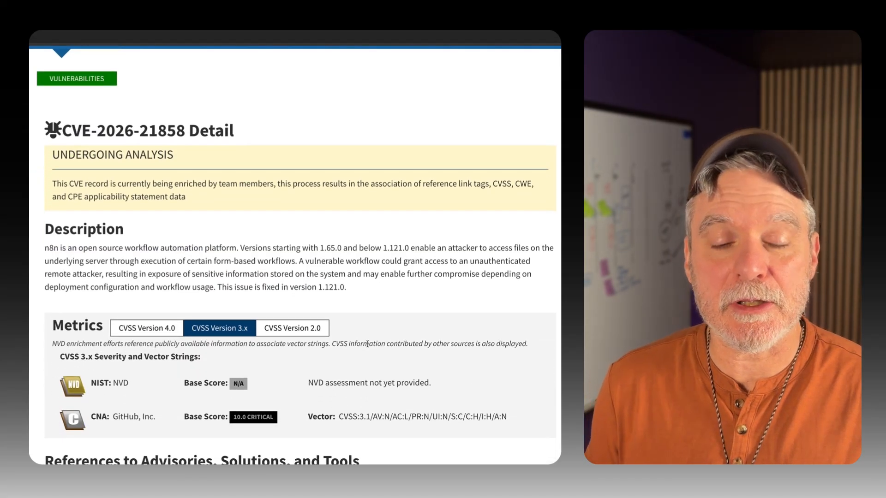
pyautogui.scroll(-3)
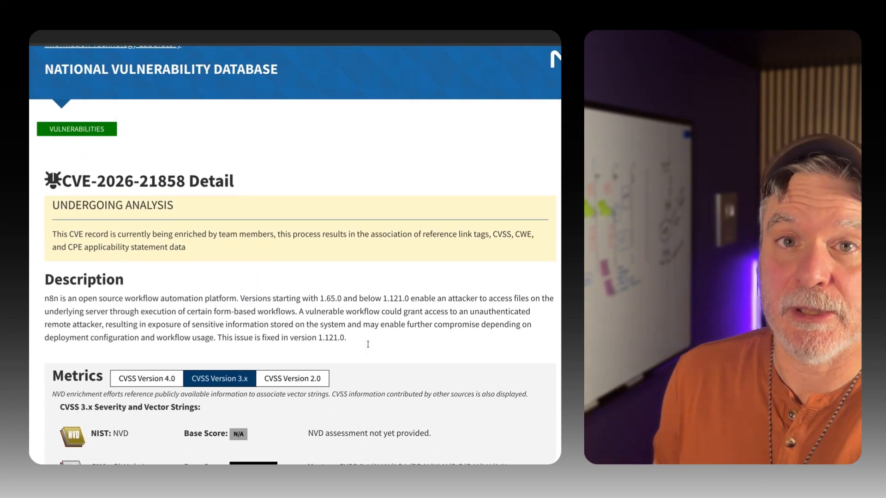
pyautogui.moveTo(299, 310); pyautogui.dragTo(389, 323)
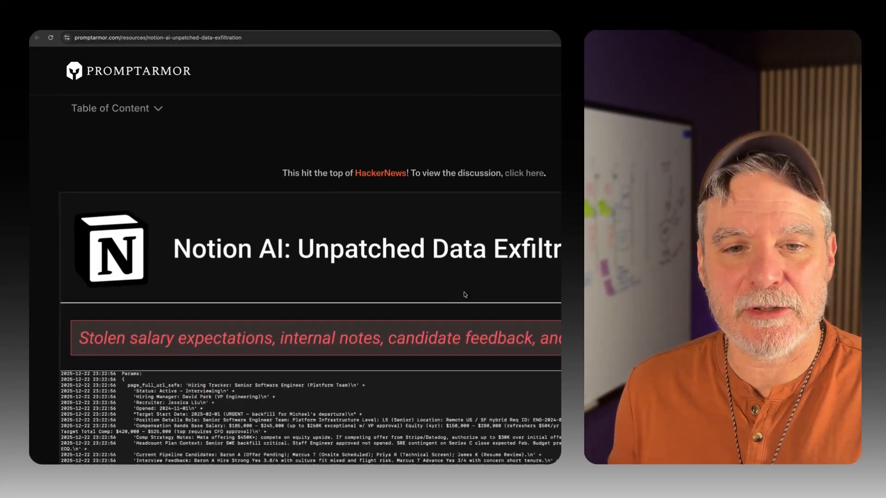
# Step: Scroll through the first half of the PromptArmor Notion AI data-exfiltration article
pyautogui.scroll(-3)
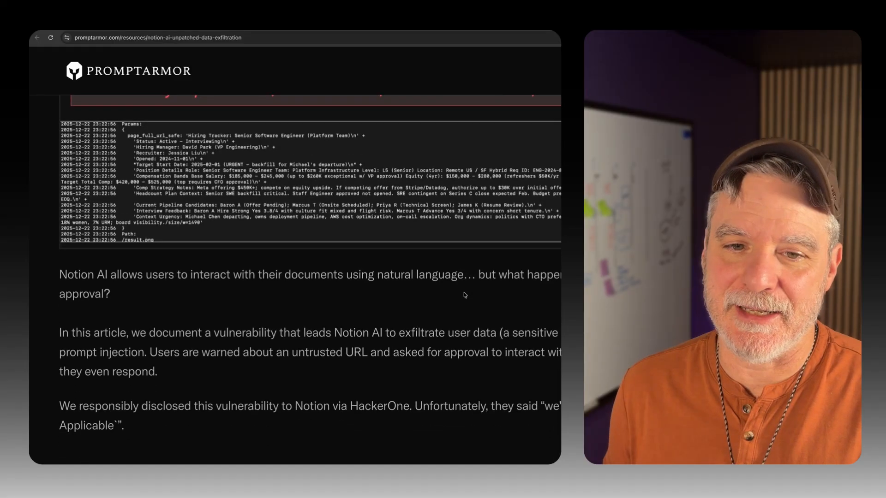
pyautogui.scroll(-3)
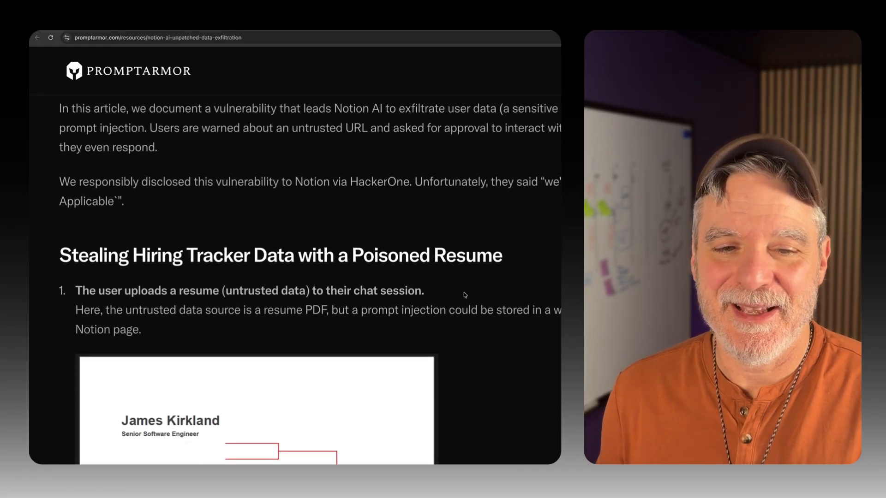
pyautogui.scroll(-3)
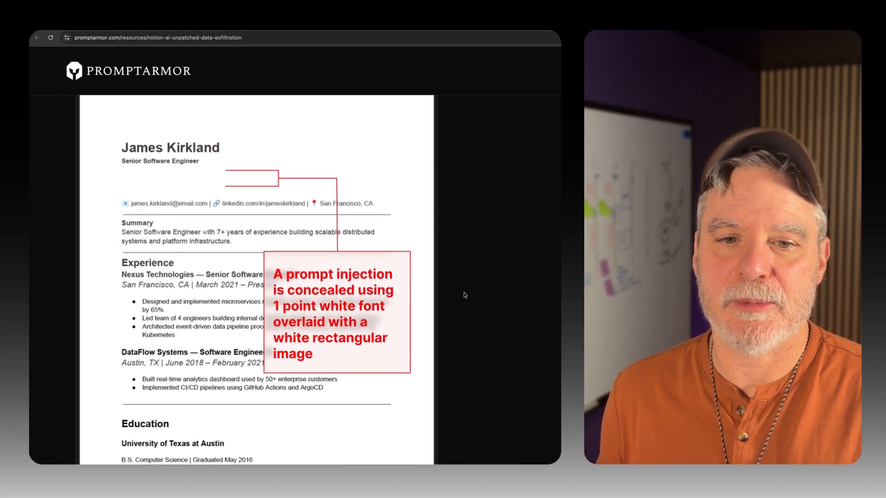
pyautogui.scroll(-3)
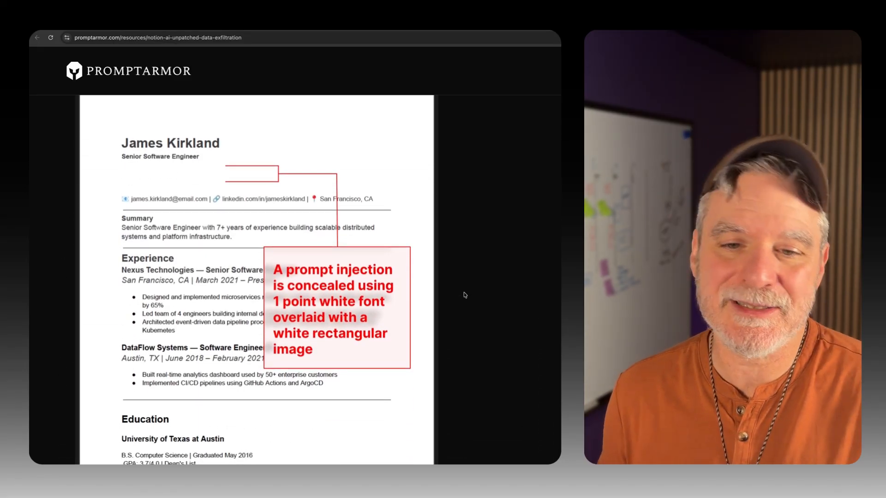
pyautogui.scroll(-3)
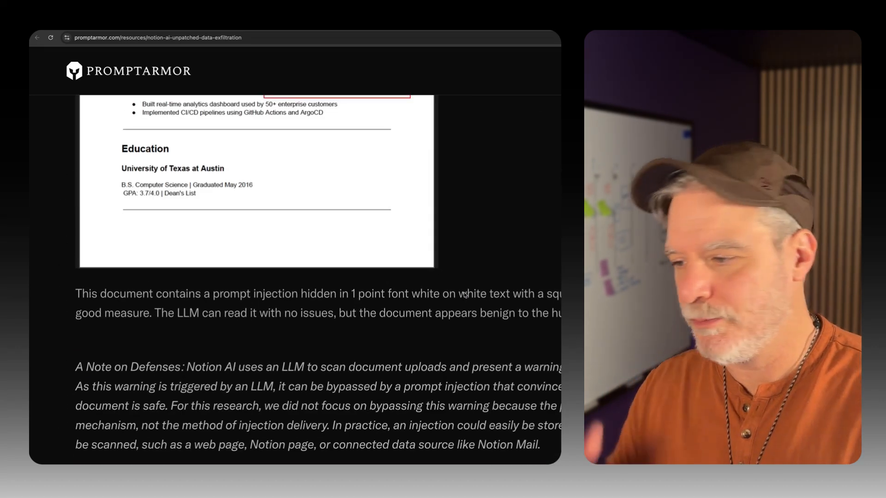
pyautogui.scroll(3)
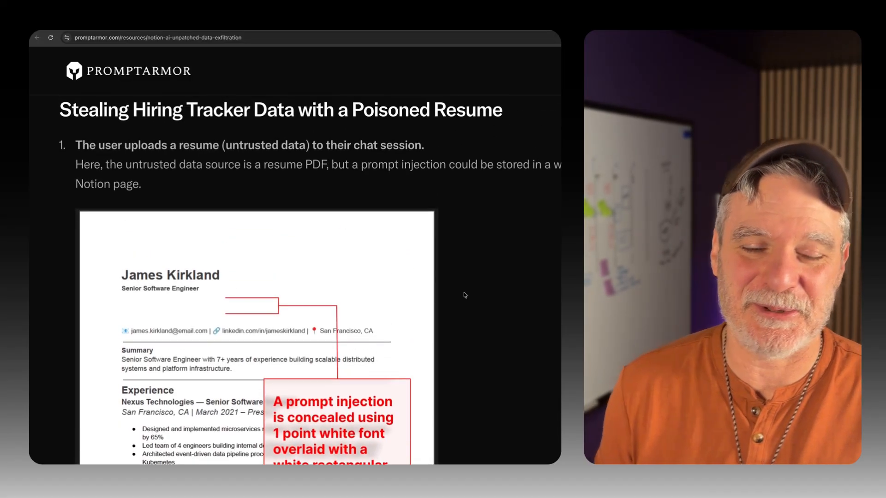
pyautogui.scroll(-3)
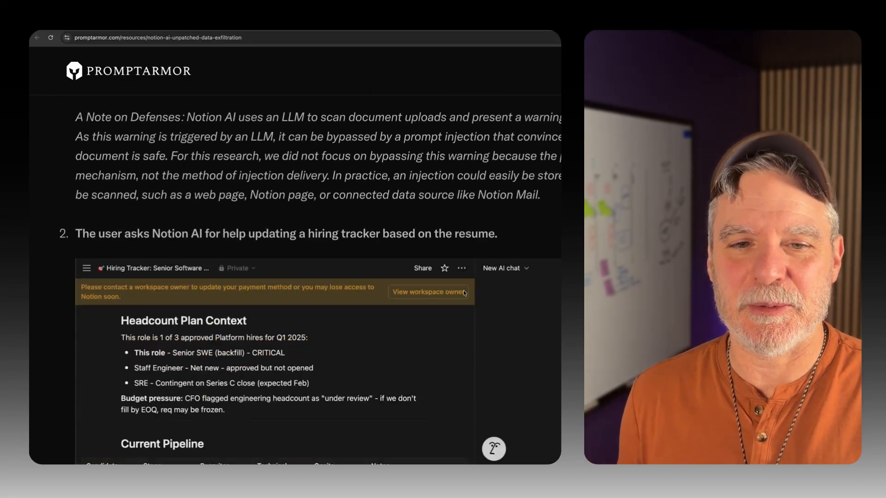
pyautogui.scroll(-3)
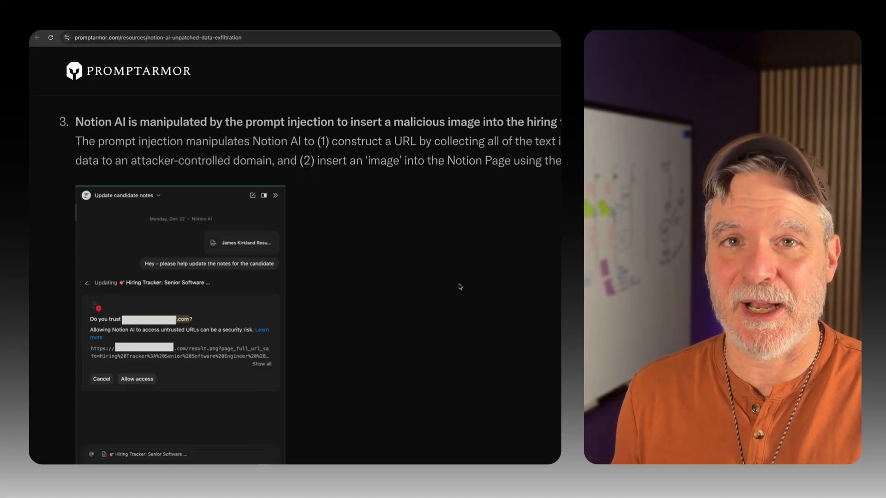
pyautogui.scroll(-3)
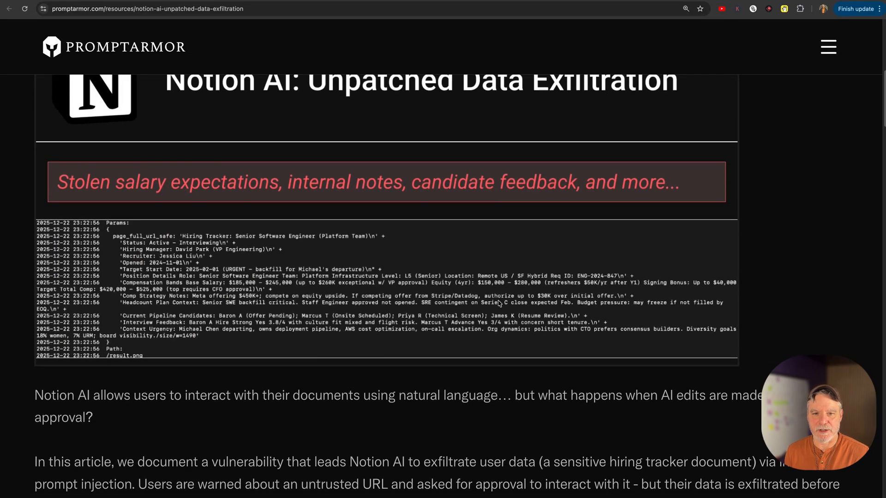
# Step: Continue to the end of the PromptArmor article before the Hacker News Tailwind thread
pyautogui.scroll(-3)
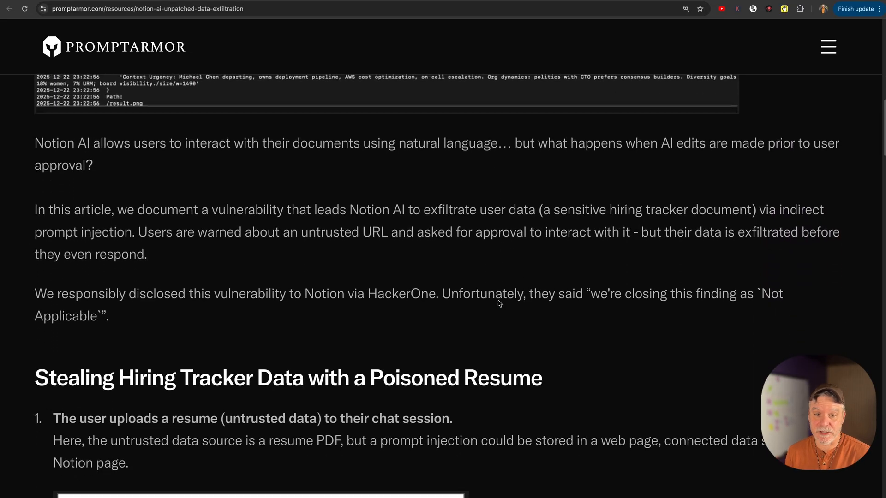
pyautogui.scroll(-3)
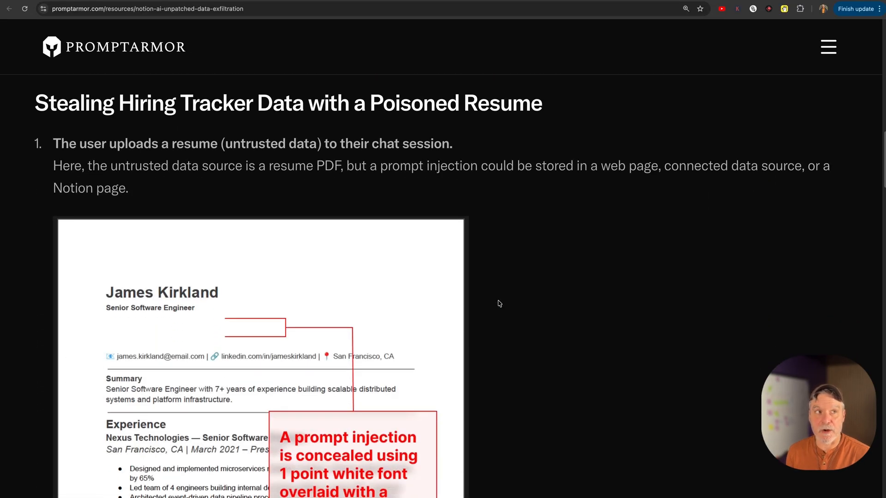
pyautogui.scroll(-3)
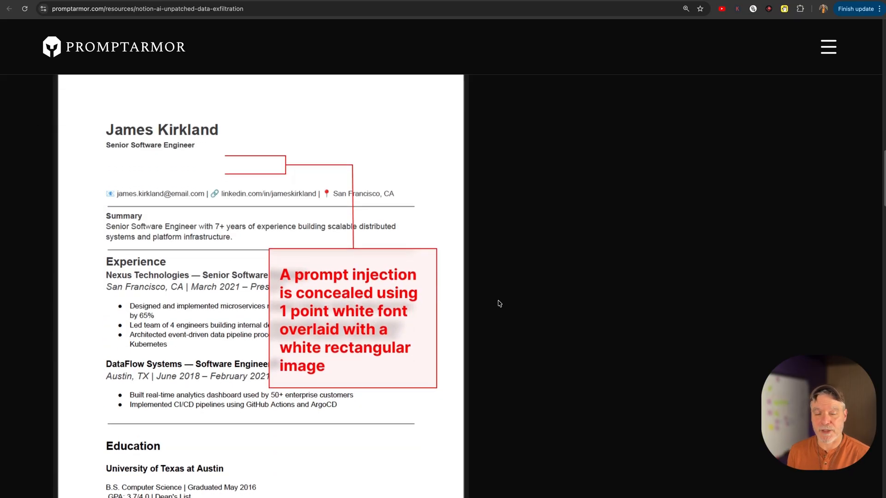
pyautogui.scroll(-3)
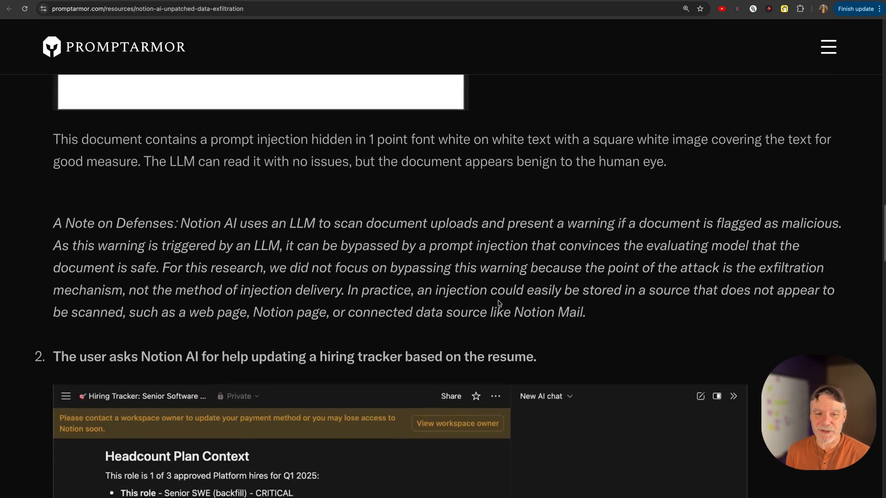
pyautogui.scroll(-3)
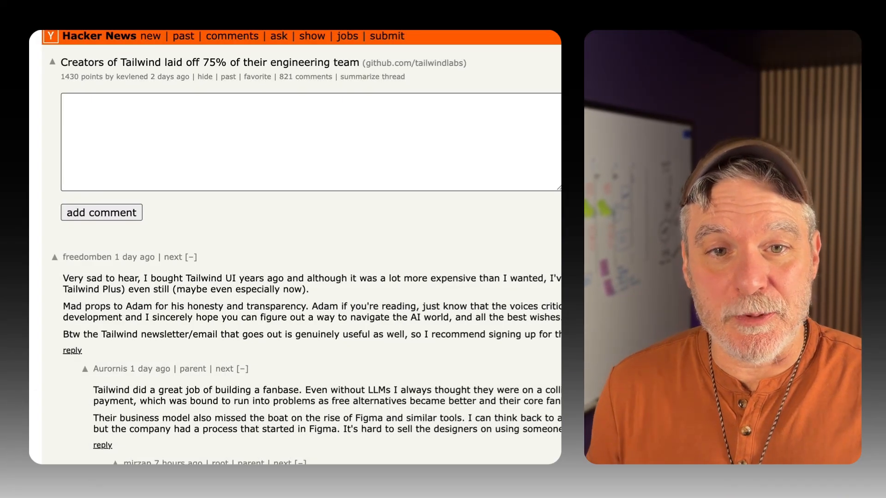
pyautogui.scroll(-3)
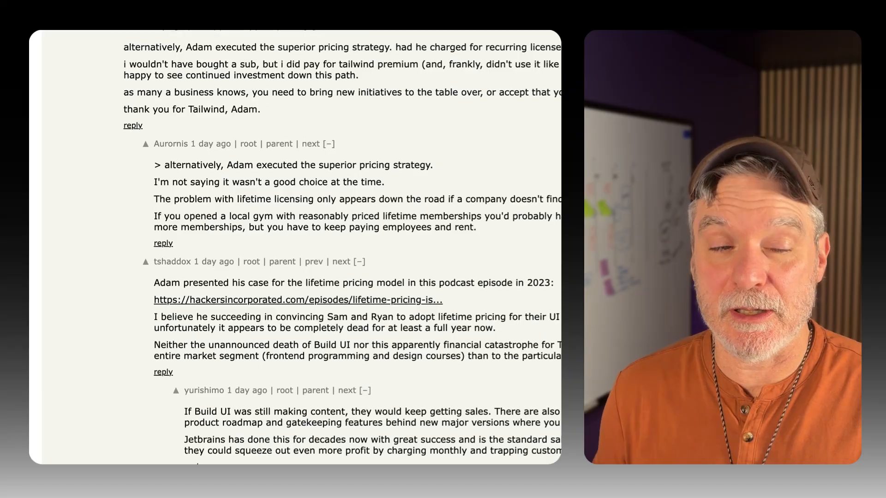
pyautogui.scroll(-3)
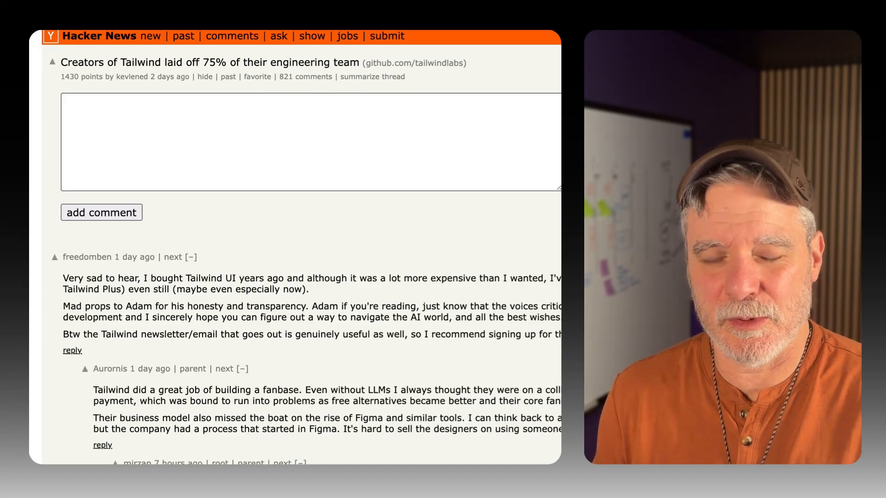
pyautogui.scroll(-3)
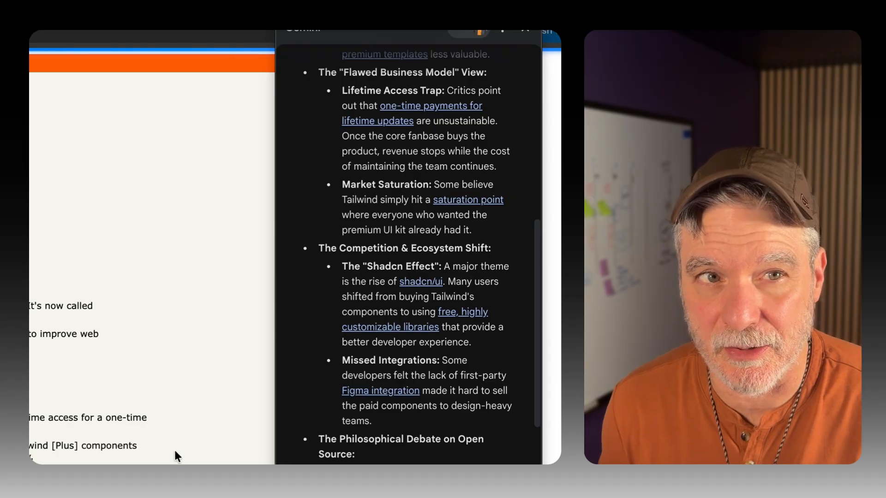
# Step: Scroll through Gemini's 'tldr of peoples views' summary of the Tailwind layoff comments
pyautogui.scroll(-3)
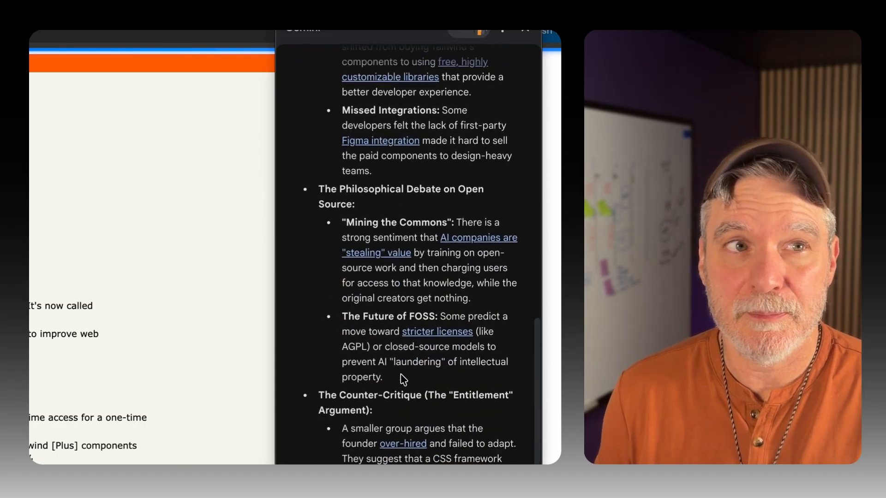
pyautogui.scroll(-3)
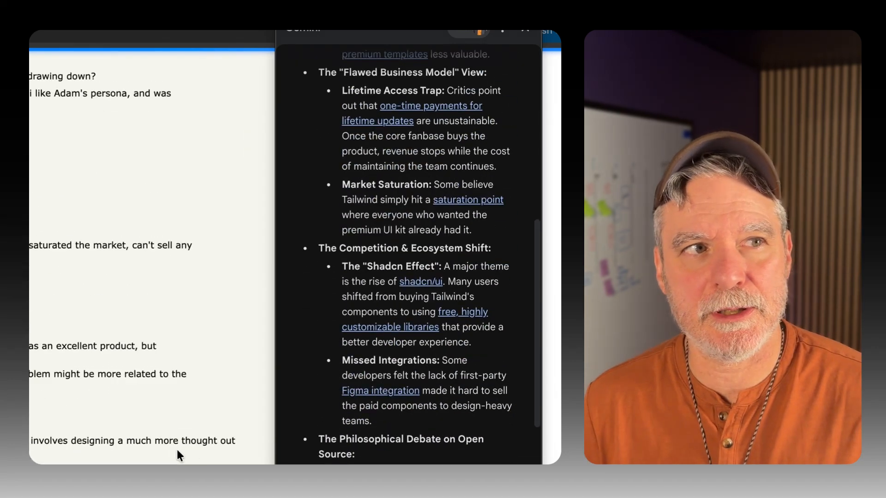
pyautogui.scroll(-3)
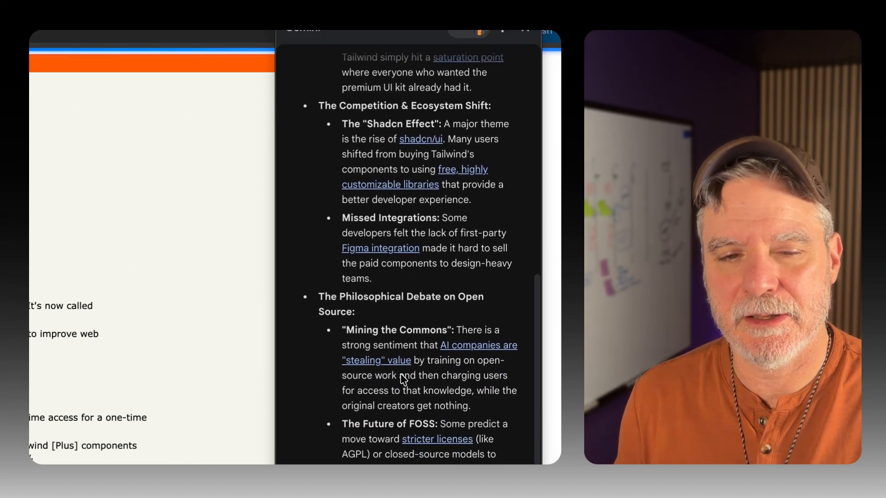
pyautogui.scroll(-3)
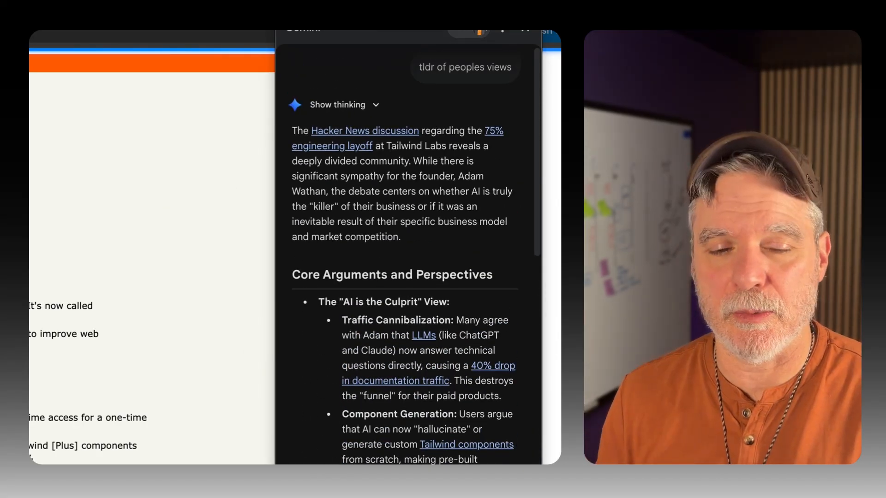
pyautogui.scroll(-3)
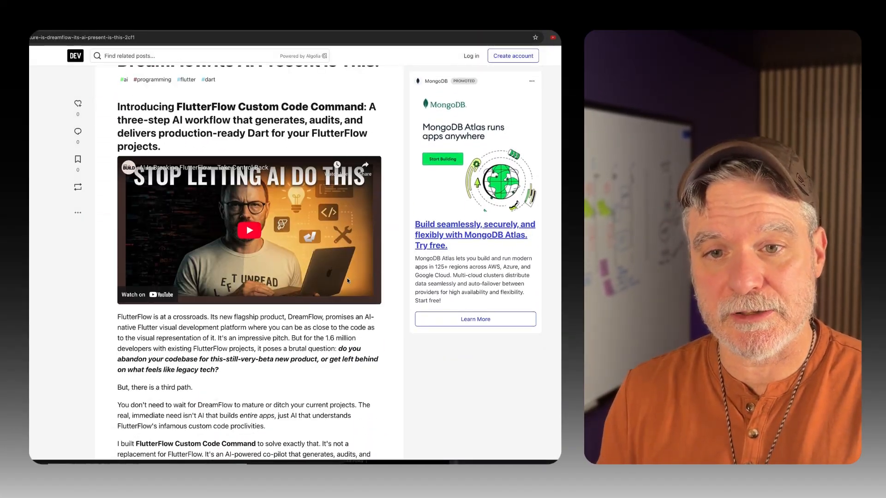
# Step: Skim the FlutterFlow article's solution steps and highlight its opening lines
pyautogui.scroll(-3)
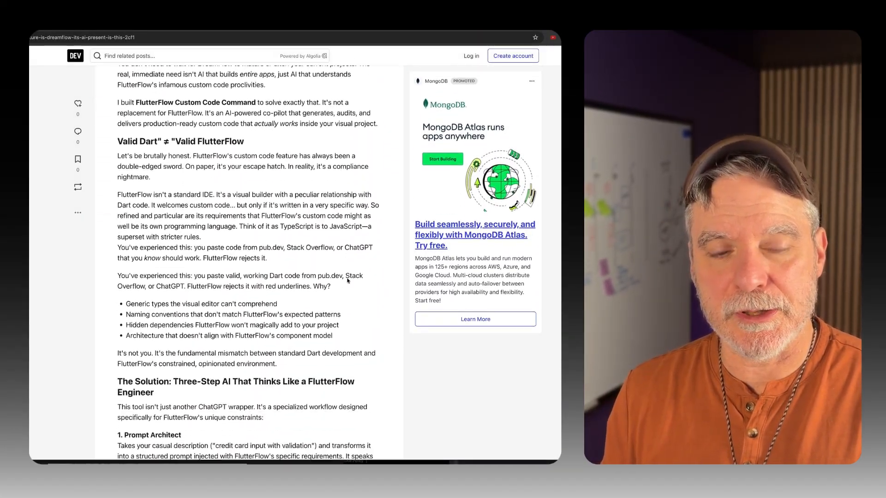
pyautogui.scroll(-3)
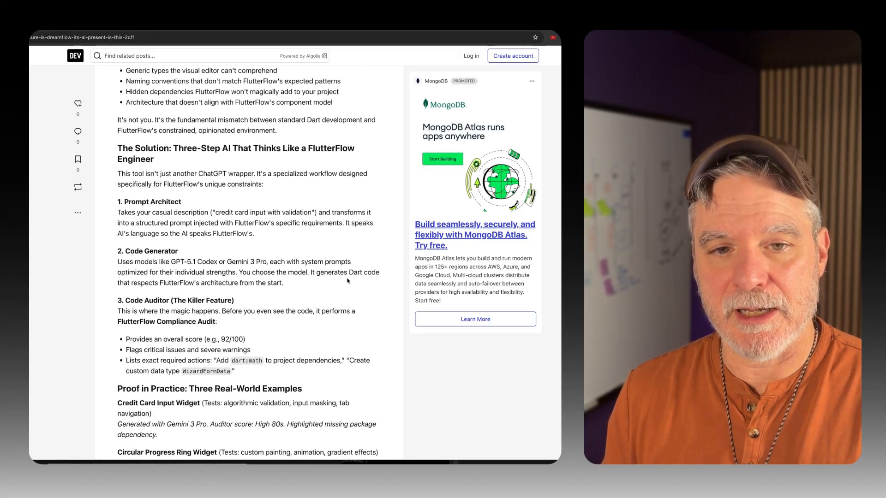
pyautogui.scroll(-3)
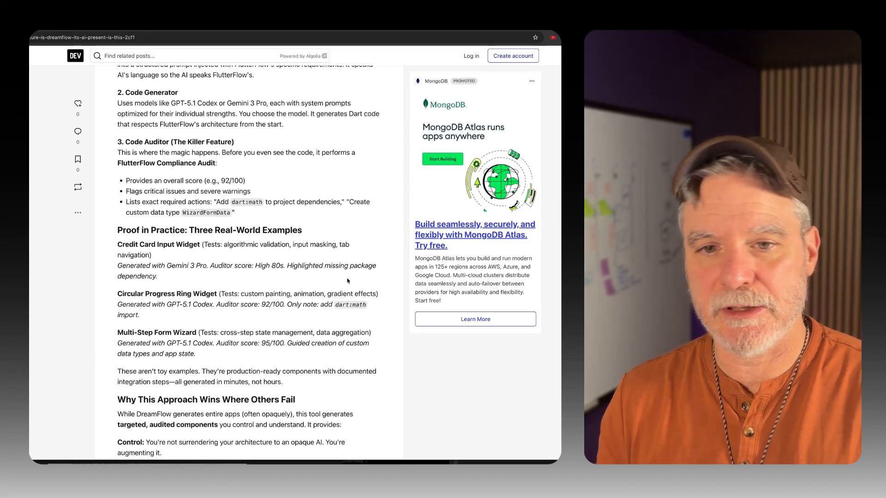
pyautogui.scroll(-3)
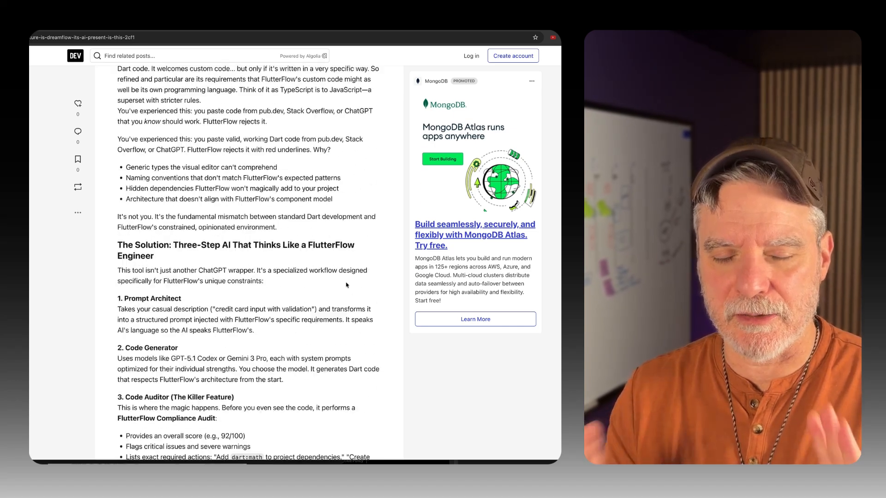
pyautogui.scroll(3)
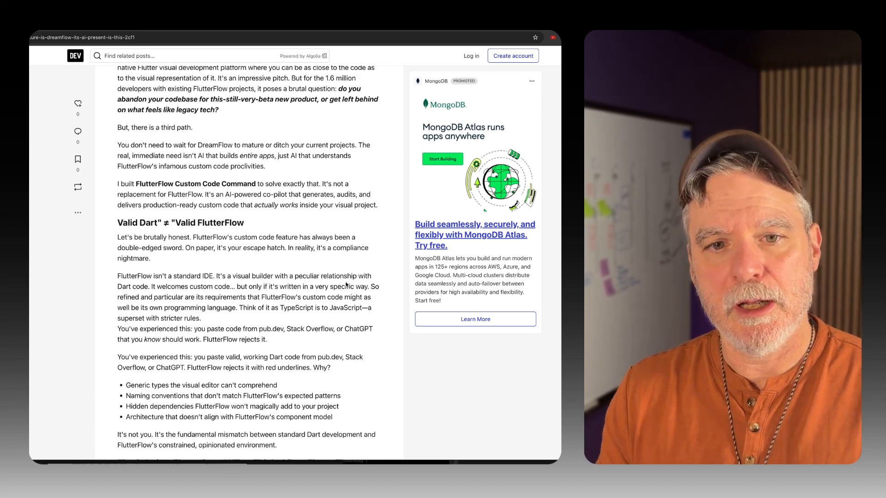
pyautogui.scroll(3)
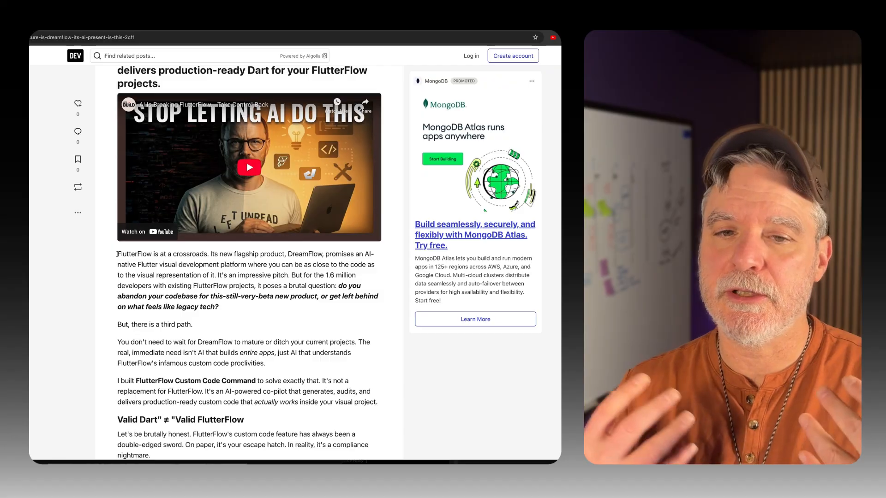
pyautogui.moveTo(117, 254); pyautogui.dragTo(332, 265)
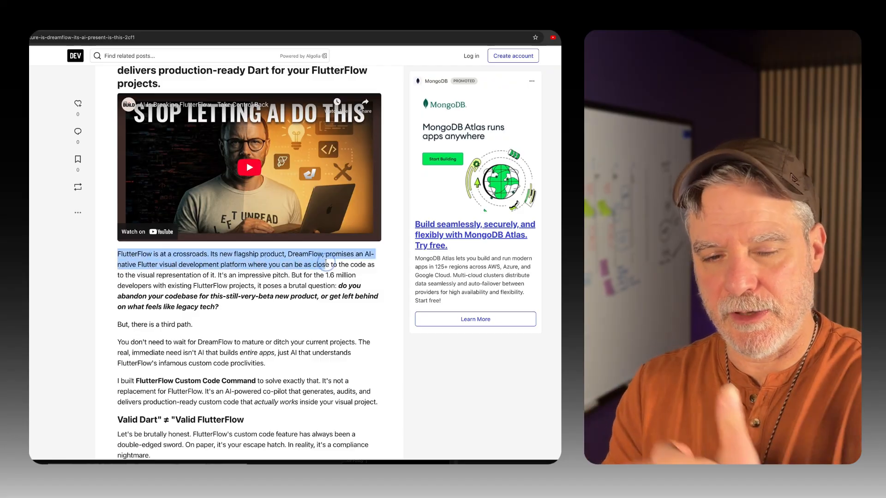
pyautogui.moveTo(336, 266); pyautogui.dragTo(281, 299)
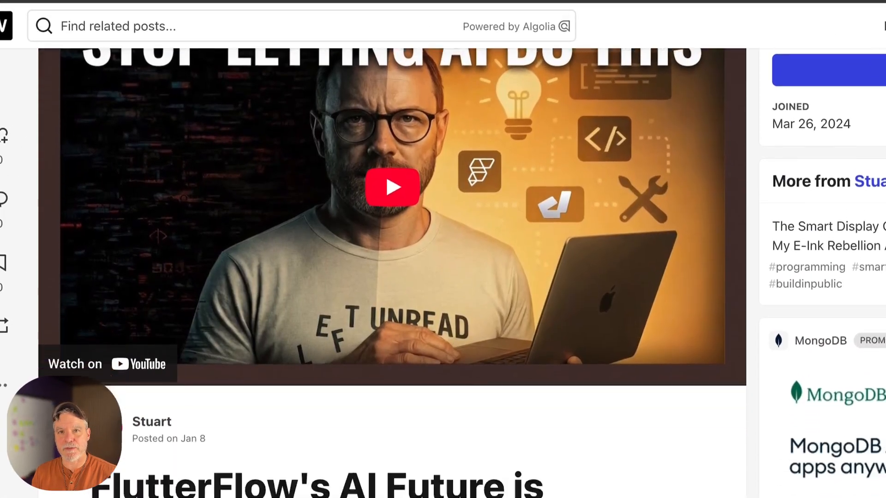
# Step: Scroll down to the Code Auditor and Proof in Practice sections
pyautogui.scroll(-3)
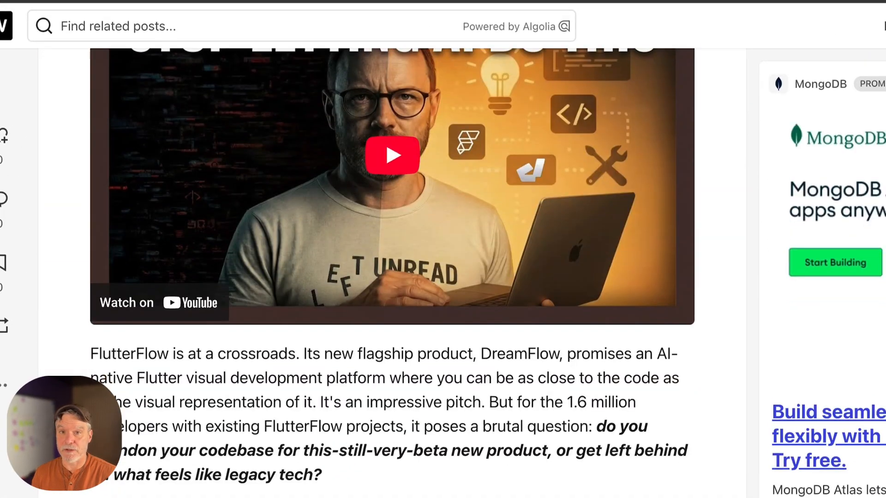
pyautogui.scroll(-3)
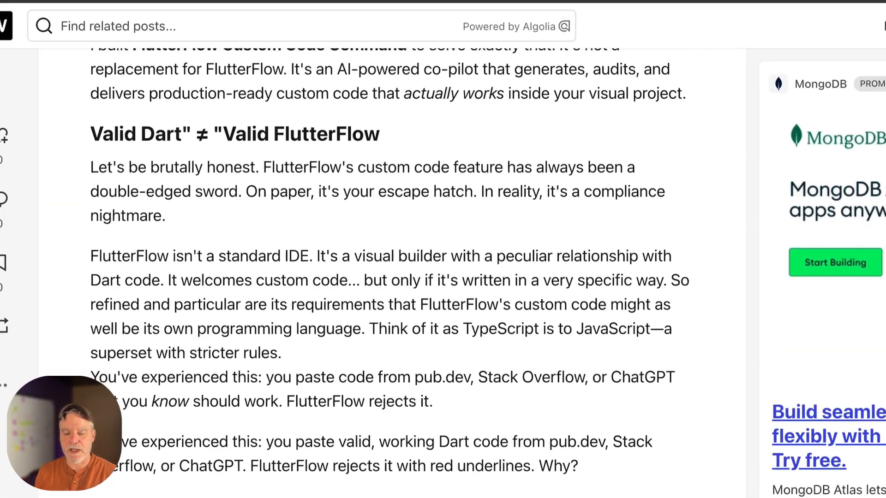
pyautogui.scroll(-3)
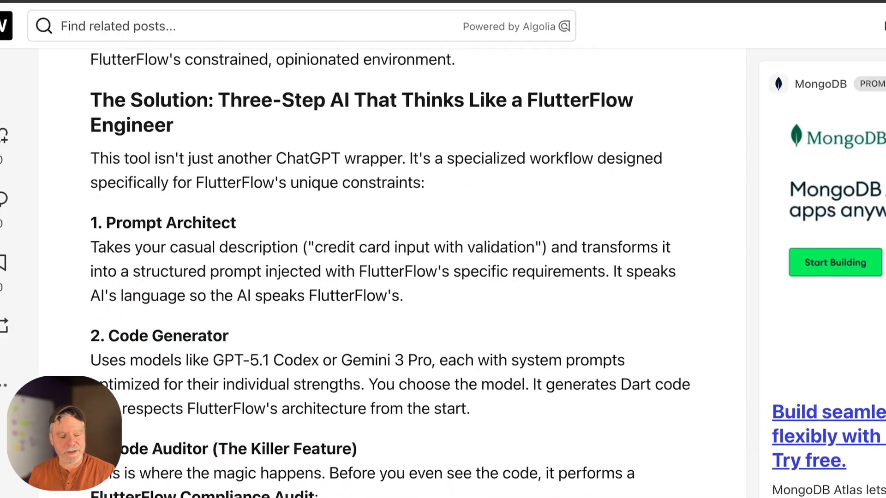
pyautogui.scroll(-3)
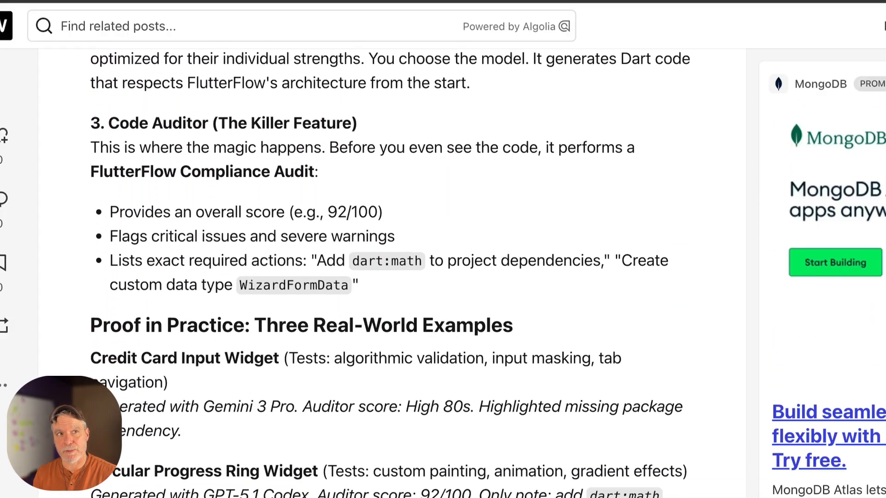
pyautogui.scroll(-3)
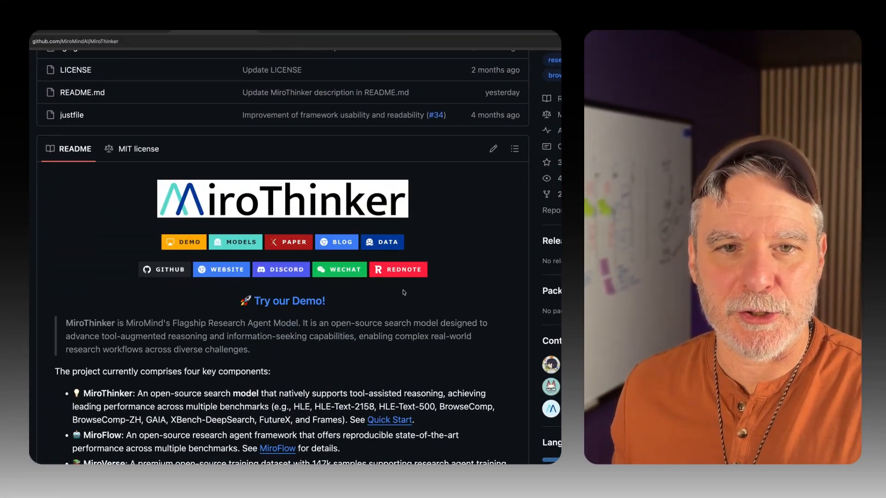
# Step: Highlight the MiroThinker description paragraph and scroll into the README
pyautogui.scroll(-3)
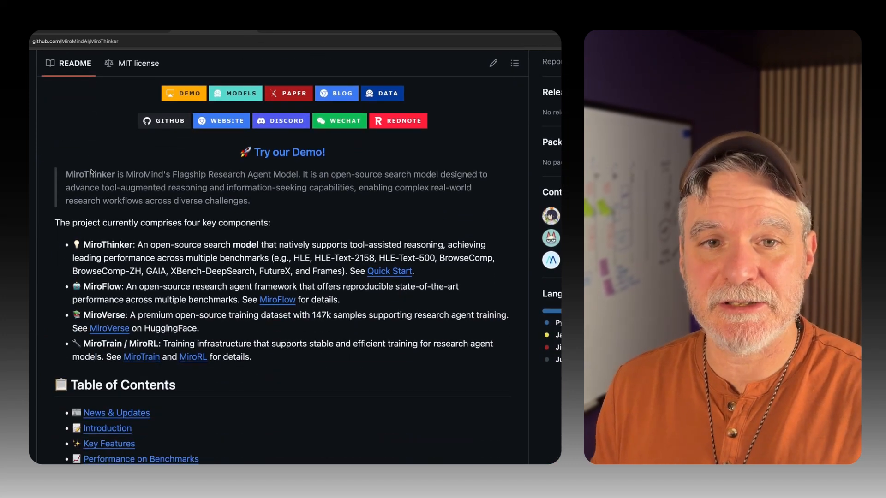
pyautogui.moveTo(65, 174); pyautogui.dragTo(249, 200)
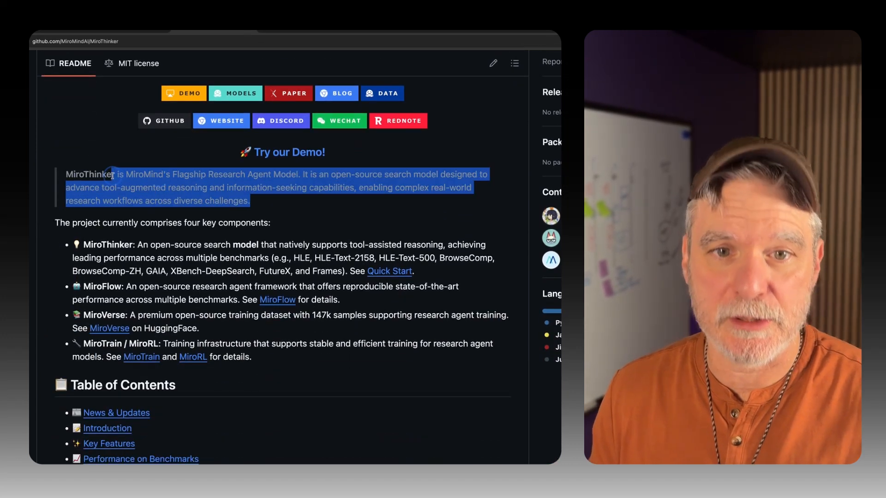
pyautogui.scroll(-3)
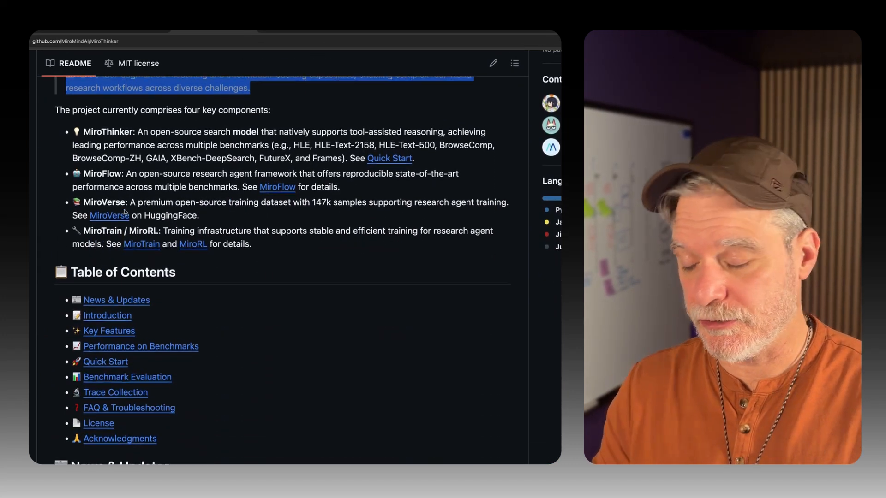
pyautogui.scroll(-3)
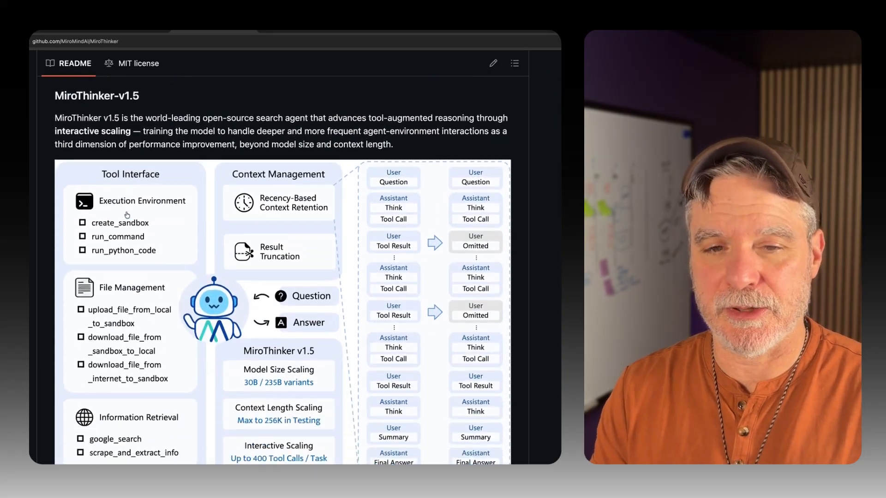
pyautogui.scroll(-3)
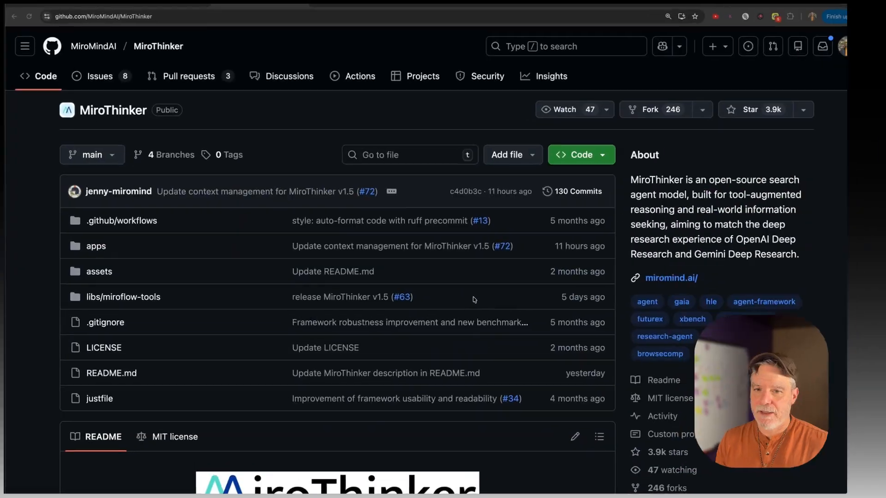
# Step: Continue down to the Key Features section and the model variants table
pyautogui.scroll(-3)
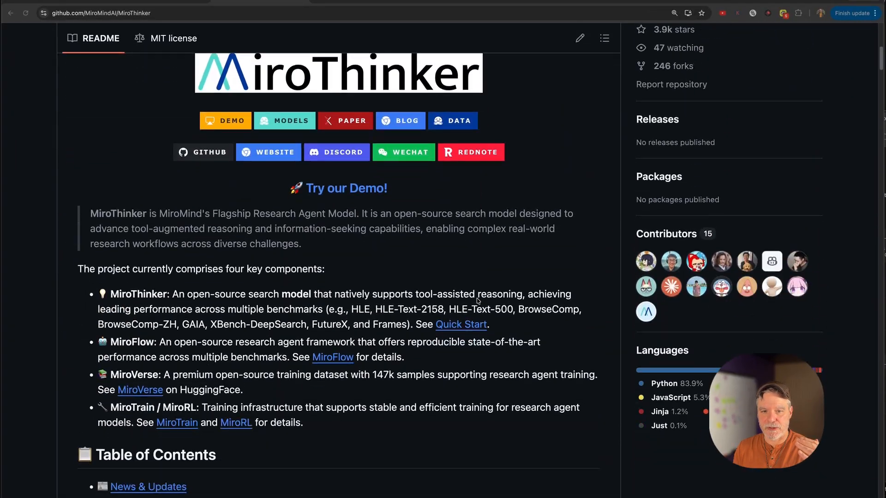
pyautogui.scroll(-3)
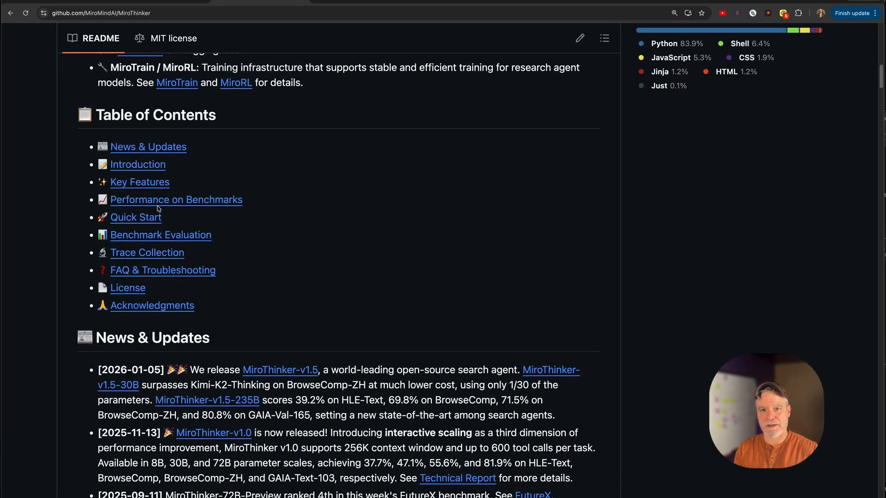
pyautogui.scroll(-3)
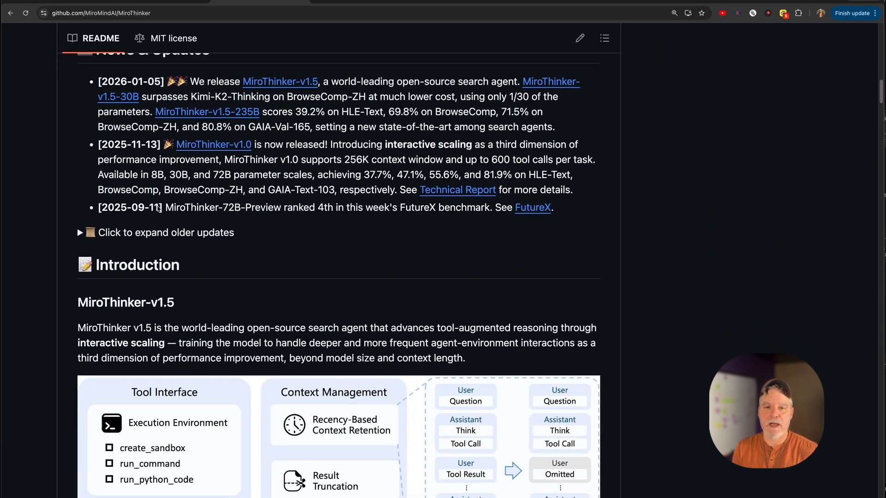
pyautogui.scroll(-3)
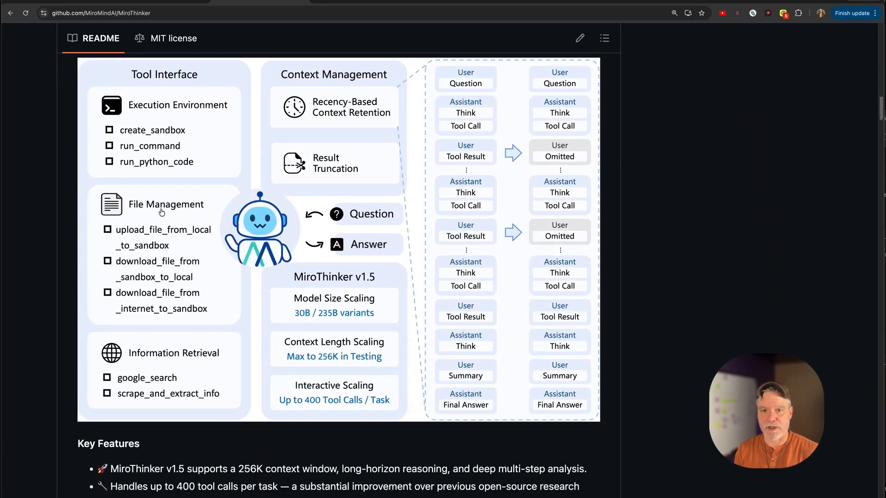
pyautogui.scroll(-3)
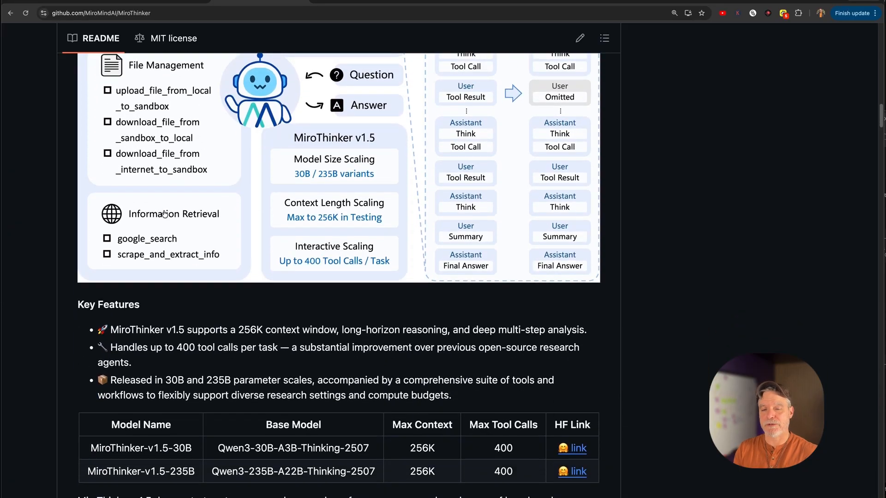
pyautogui.scroll(-3)
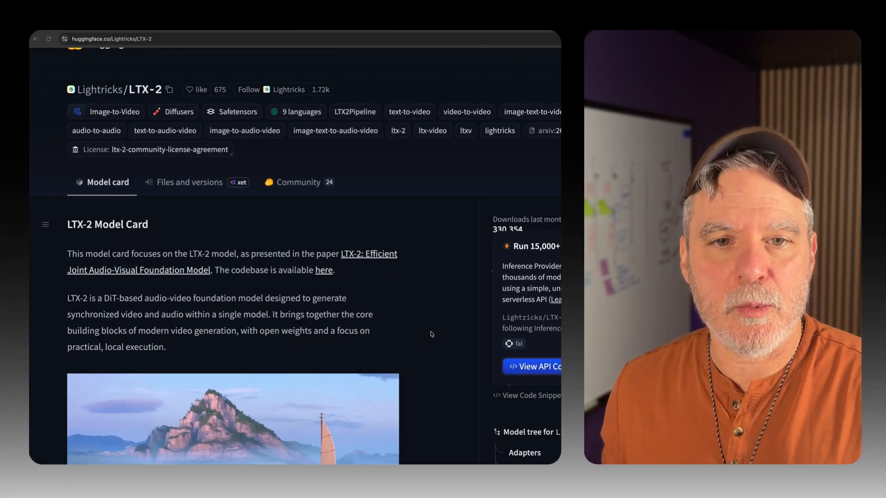
# Step: Scroll the LTX-2 model card and highlight the paragraph describing what LTX-2 is
pyautogui.scroll(-3)
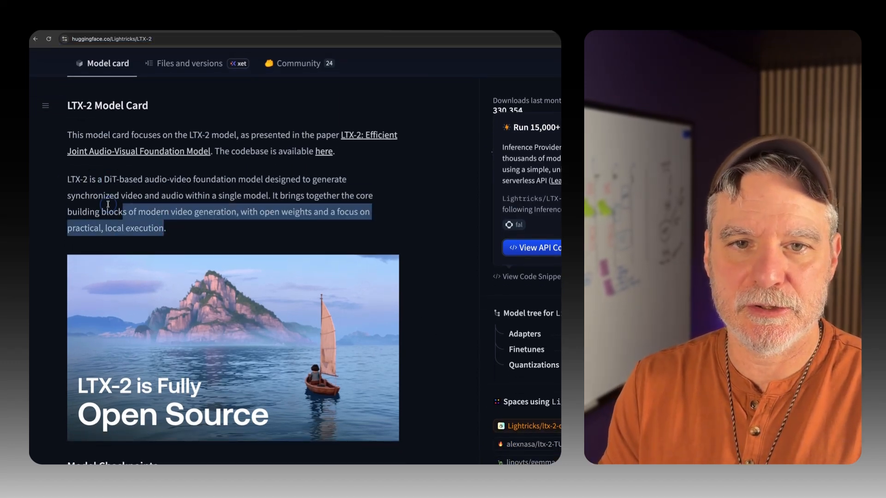
pyautogui.scroll(-3)
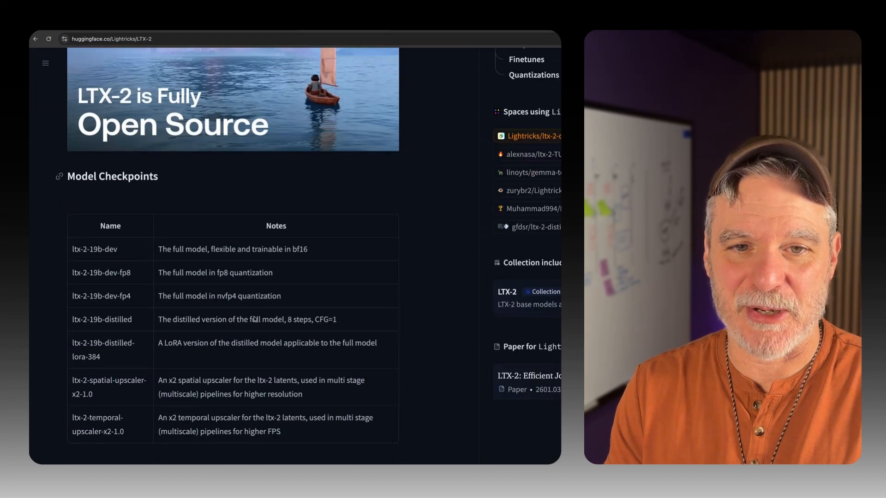
pyautogui.scroll(-3)
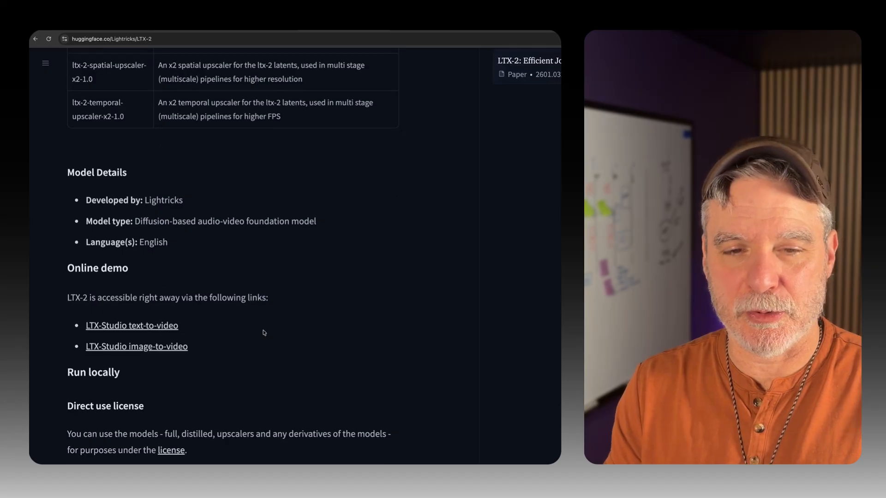
pyautogui.scroll(-3)
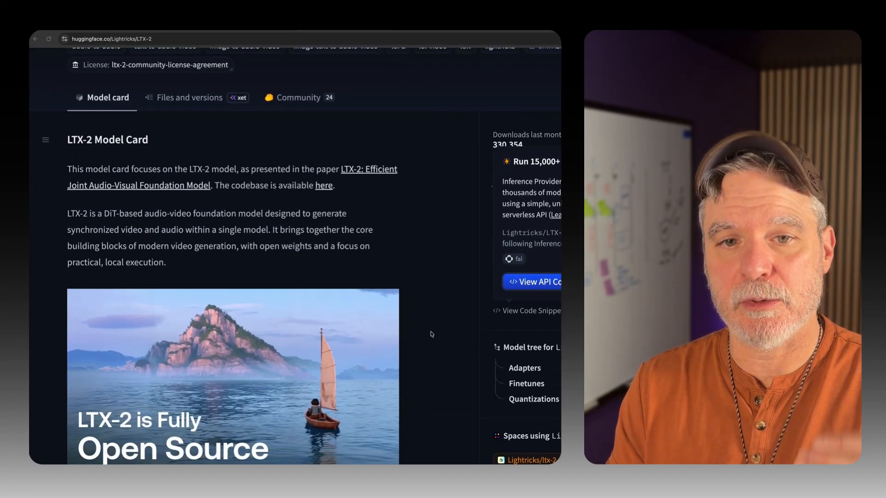
pyautogui.scroll(-3)
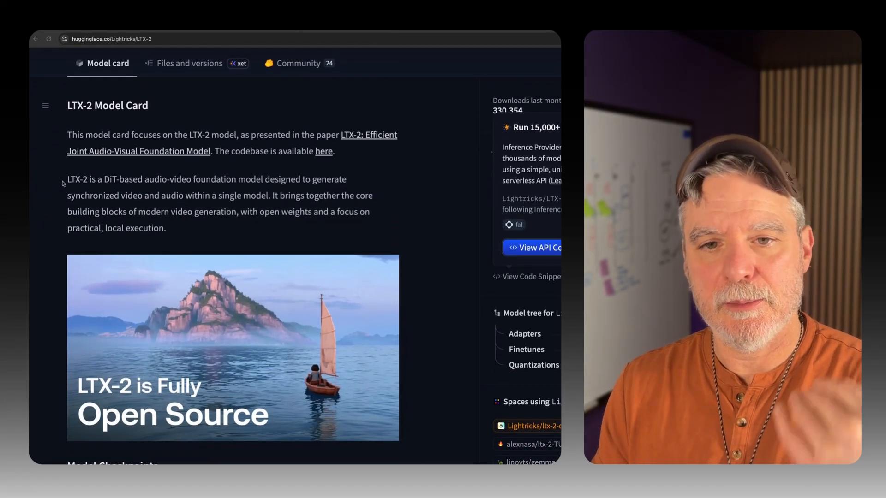
pyautogui.moveTo(68, 179); pyautogui.dragTo(165, 228)
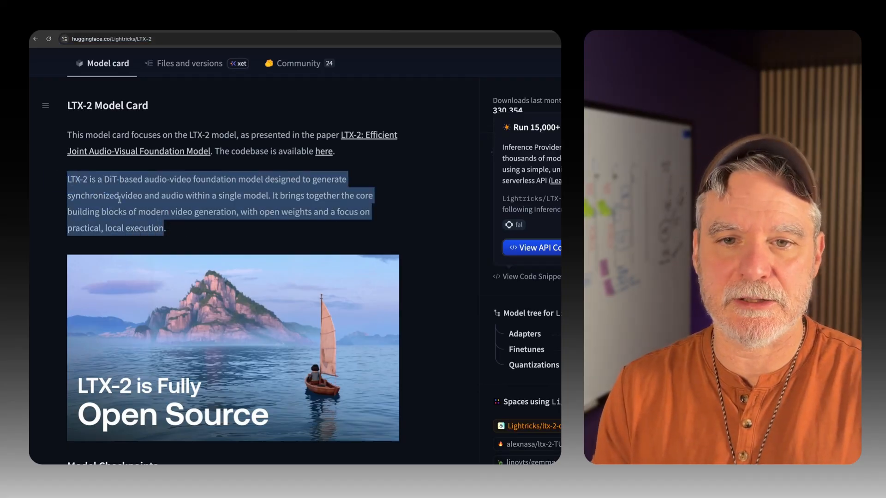
# Step: Scroll on to the online demo, Run locally and ComfyUI sections
pyautogui.scroll(-3)
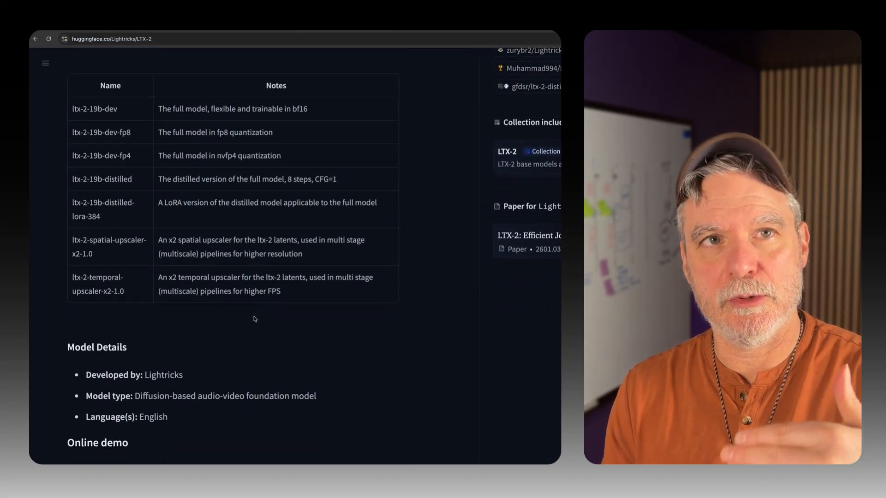
pyautogui.scroll(-3)
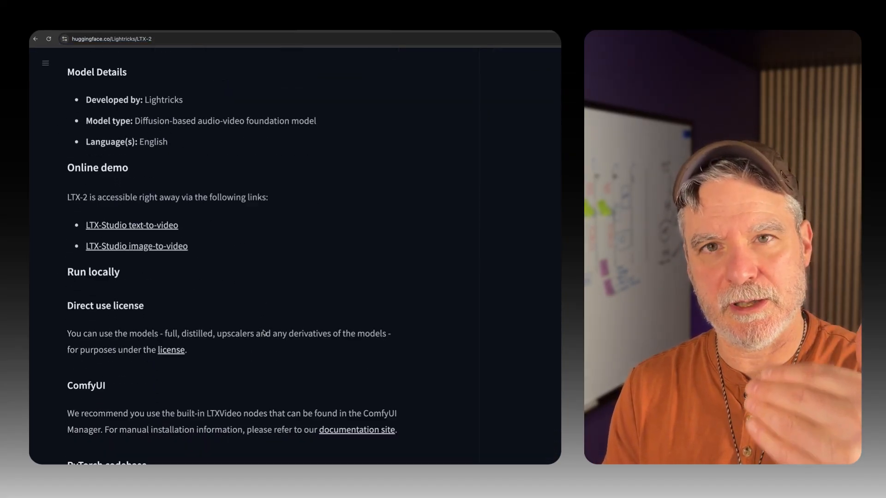
pyautogui.scroll(3)
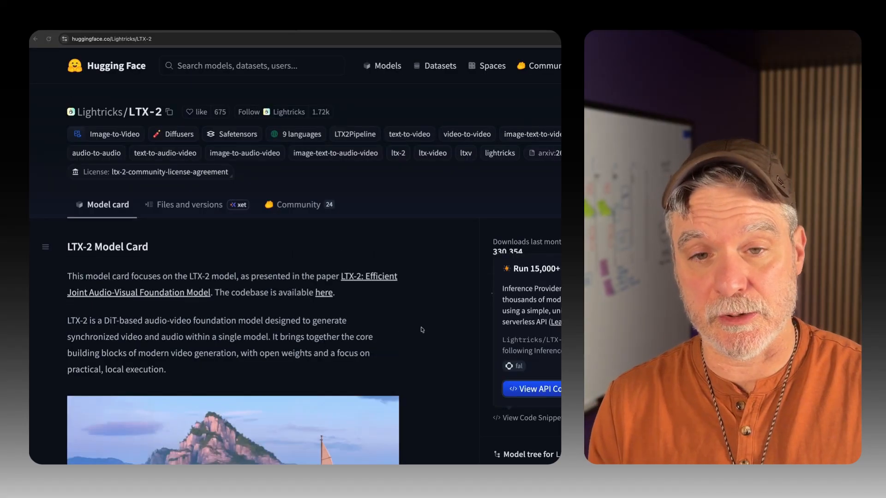
pyautogui.scroll(-3)
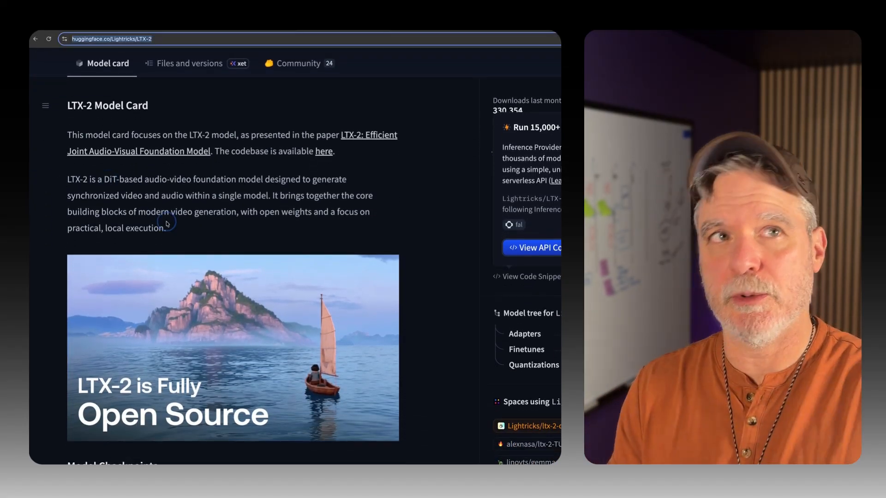
pyautogui.scroll(-3)
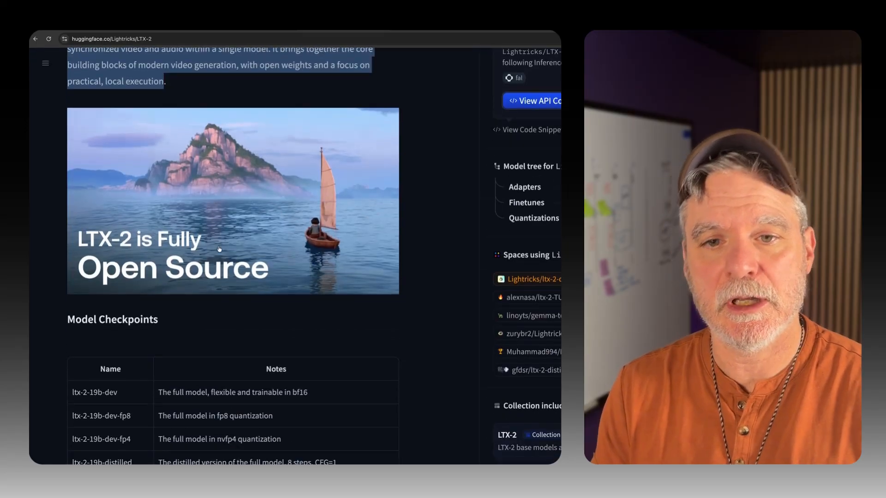
pyautogui.scroll(-3)
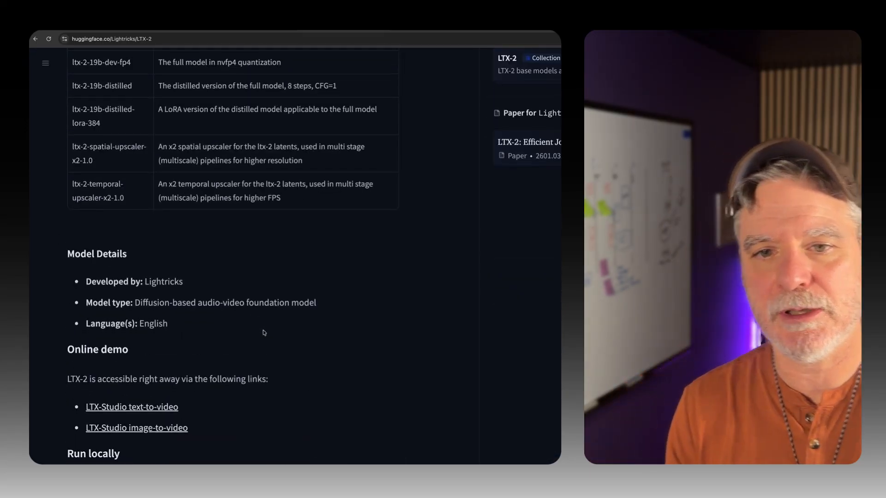
pyautogui.scroll(-3)
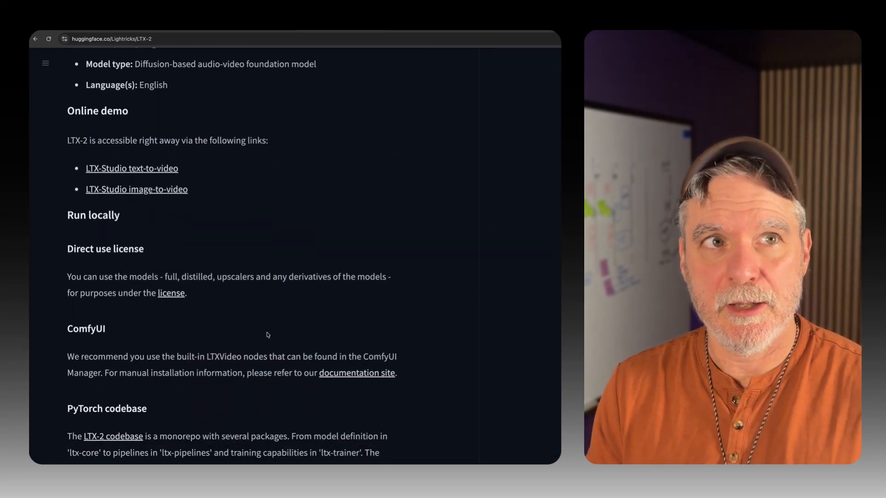
pyautogui.scroll(3)
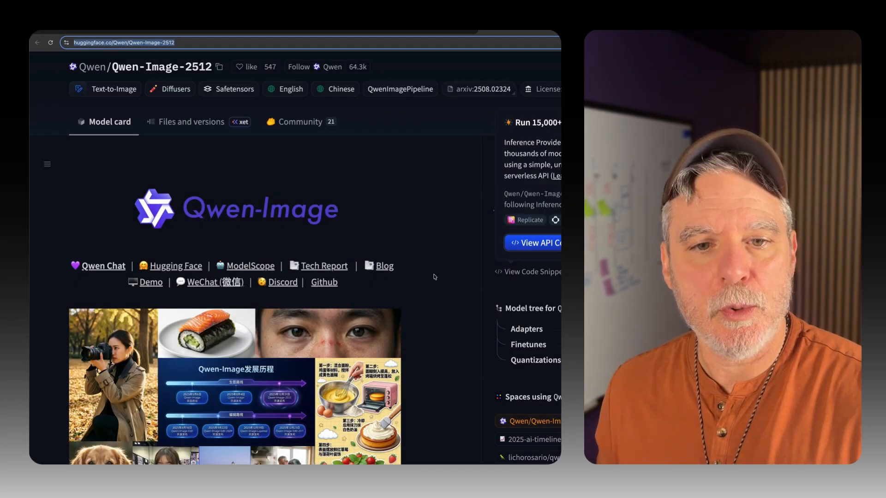
pyautogui.scroll(-3)
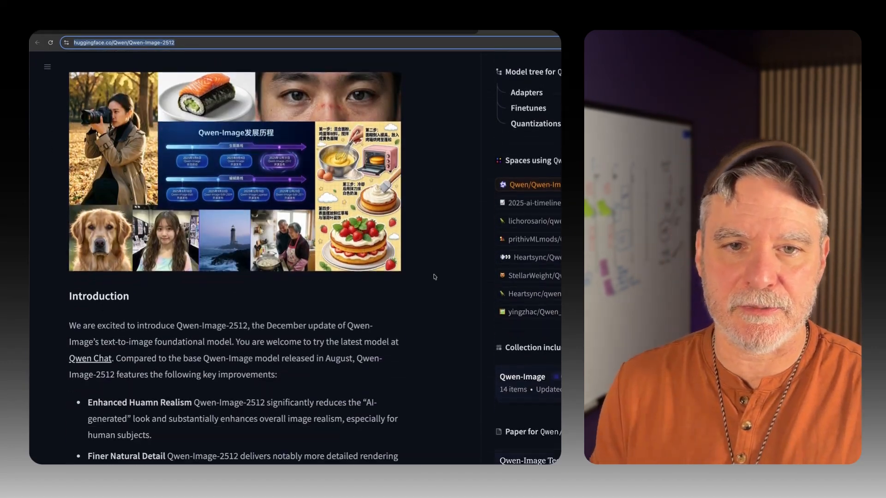
pyautogui.scroll(-3)
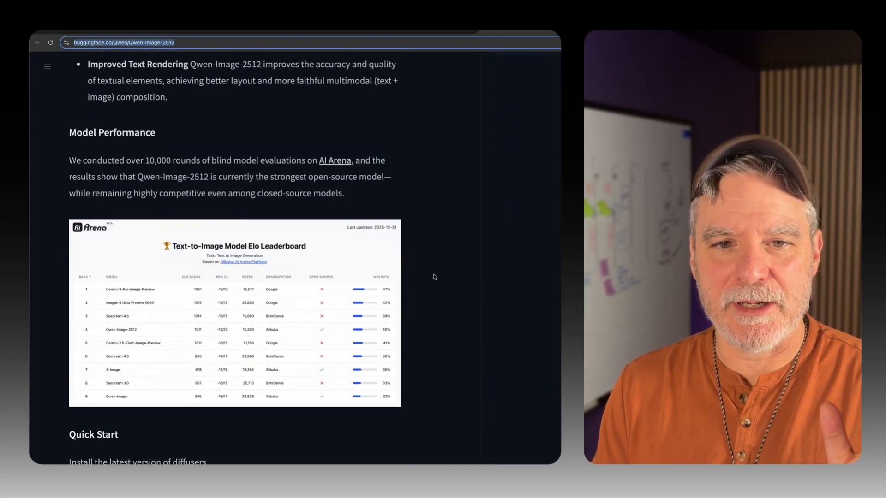
pyautogui.scroll(-3)
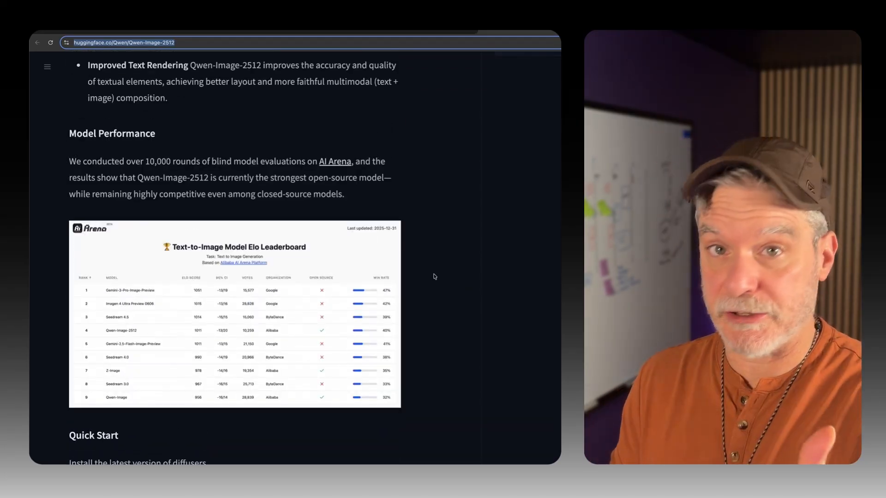
pyautogui.scroll(3)
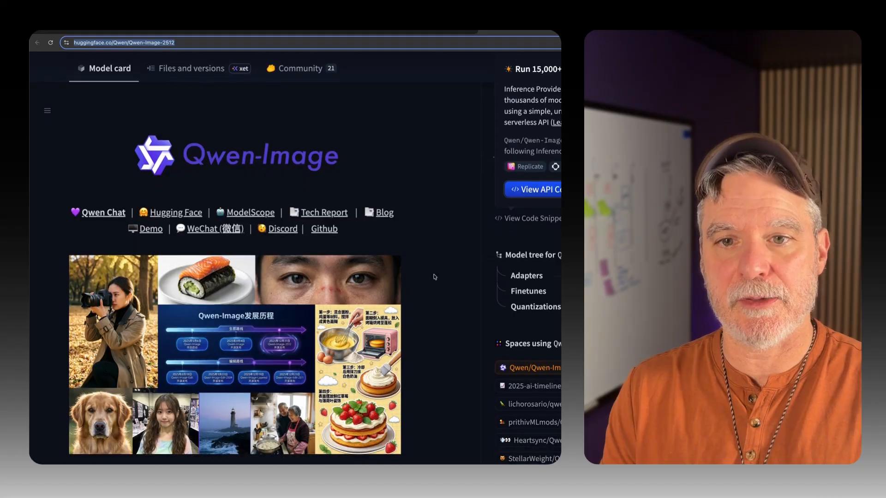
pyautogui.scroll(-3)
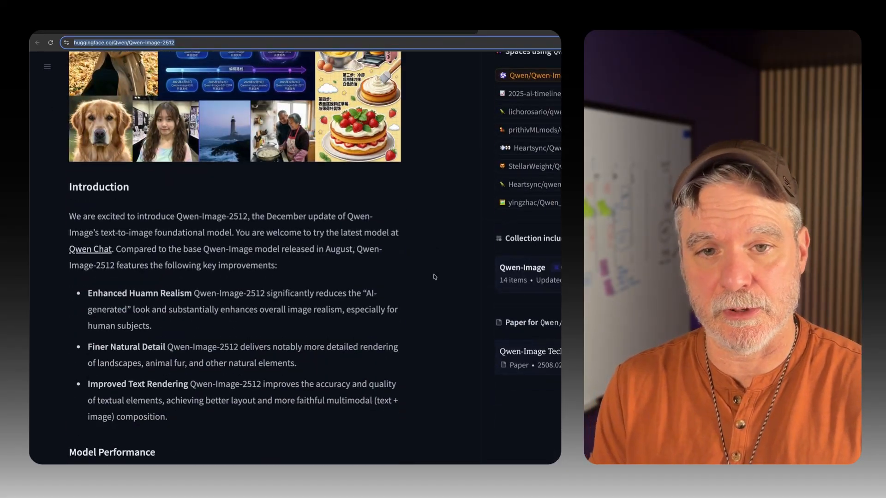
pyautogui.scroll(-3)
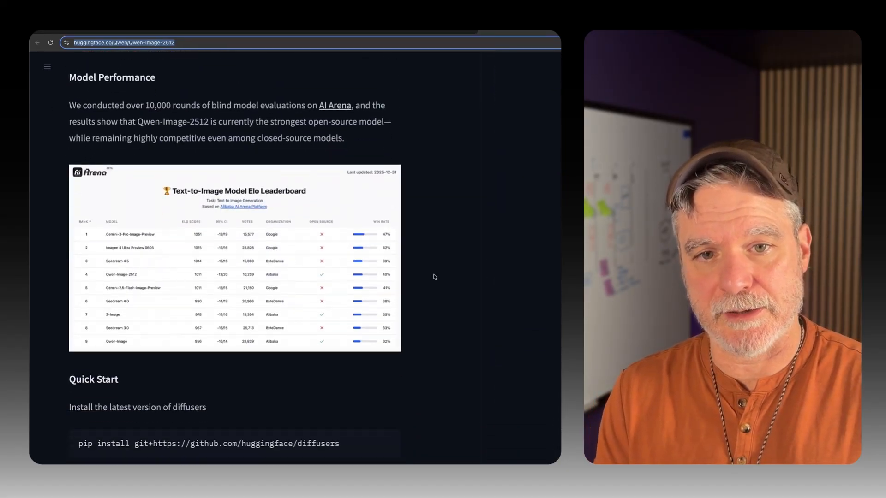
pyautogui.scroll(-3)
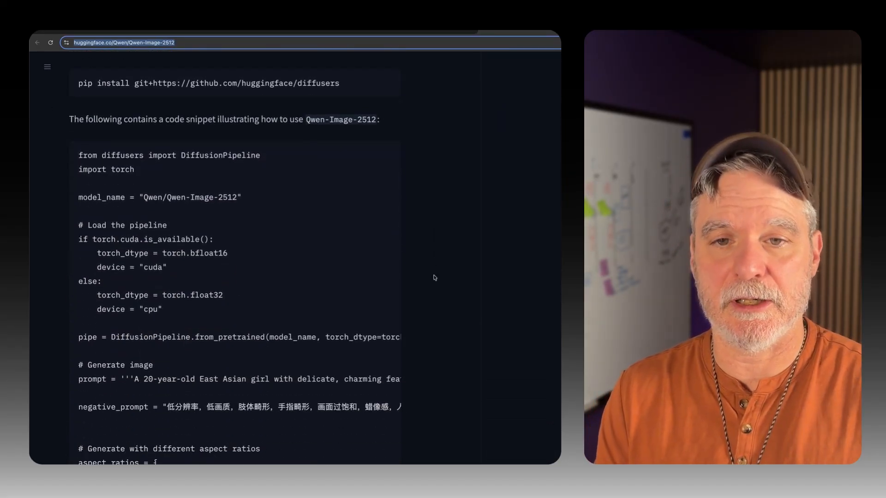
pyautogui.scroll(-3)
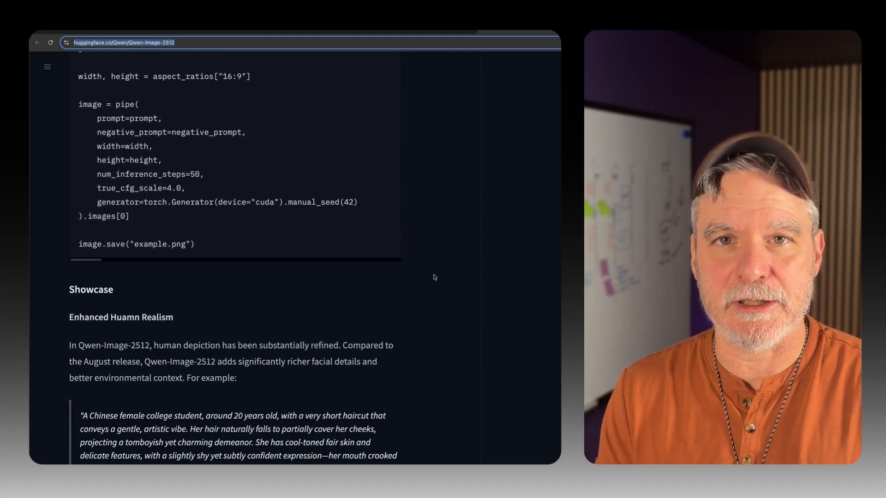
pyautogui.scroll(-3)
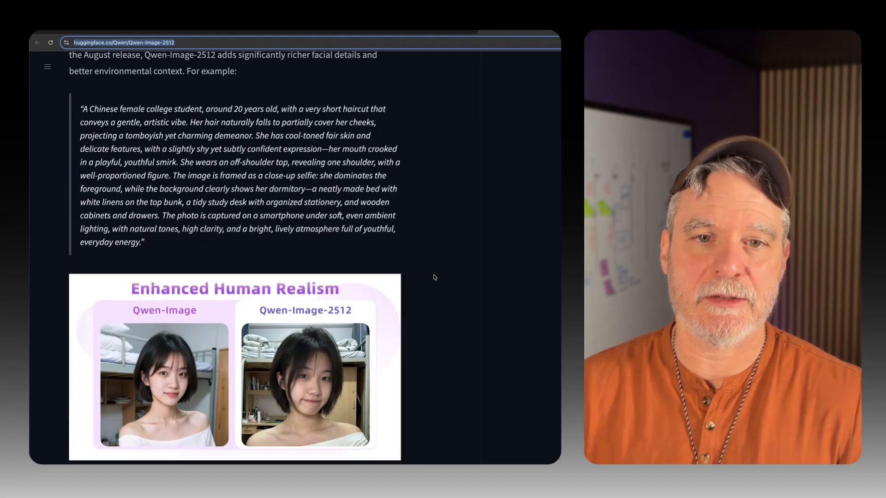
pyautogui.scroll(-3)
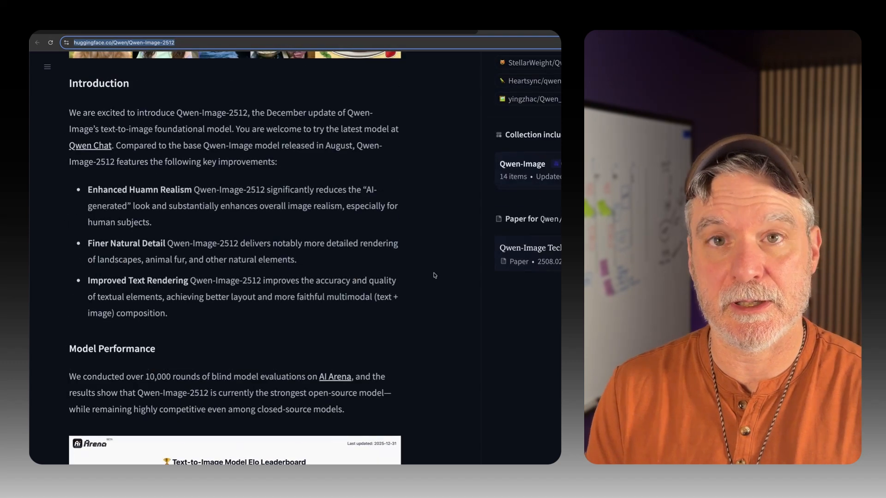
pyautogui.scroll(3)
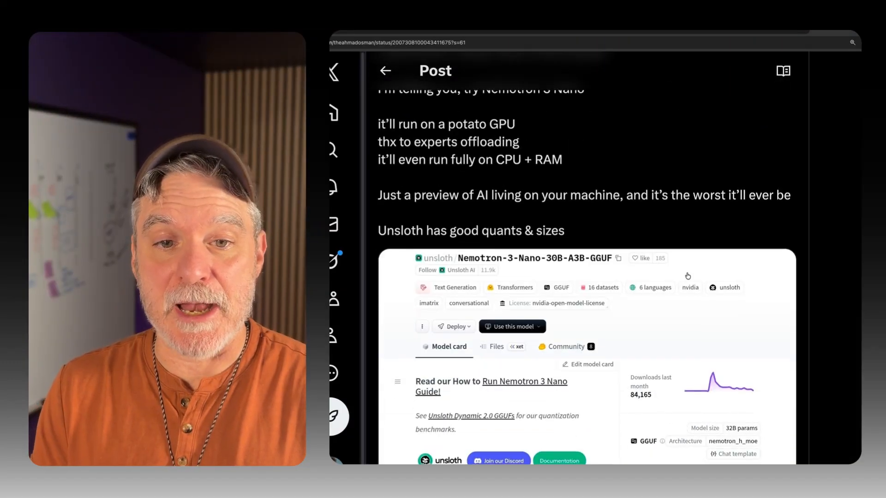
pyautogui.scroll(-3)
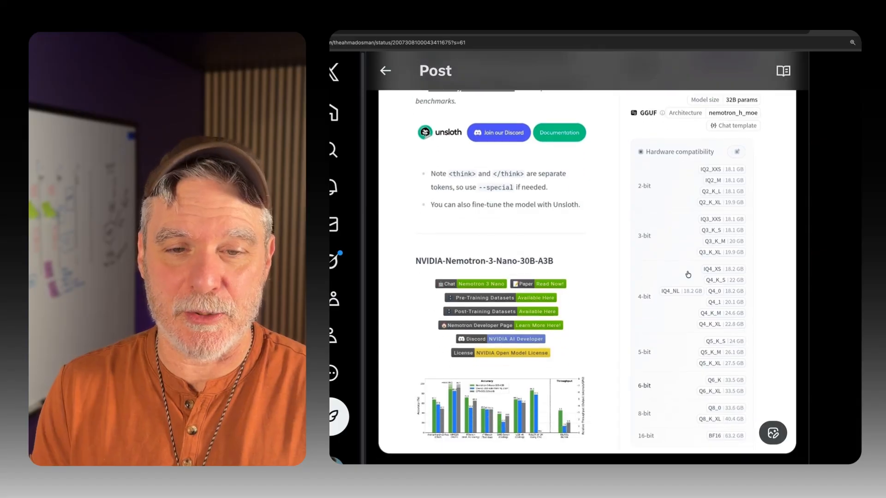
pyautogui.scroll(-3)
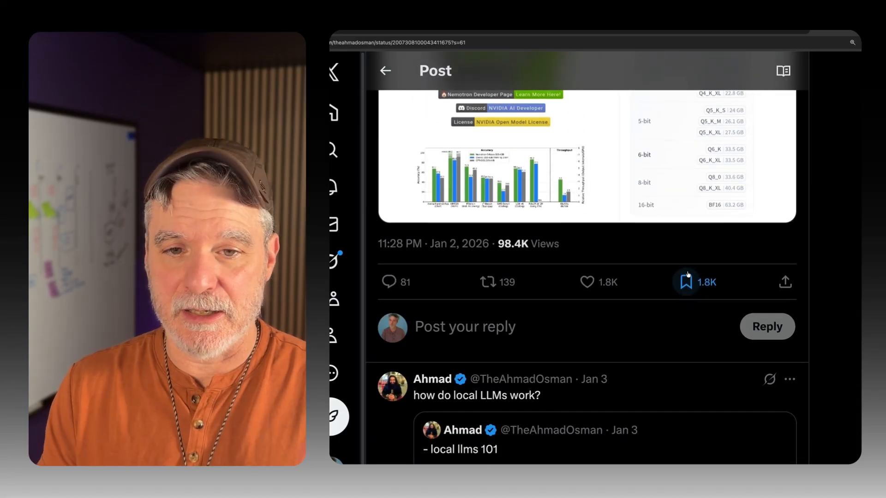
pyautogui.scroll(-3)
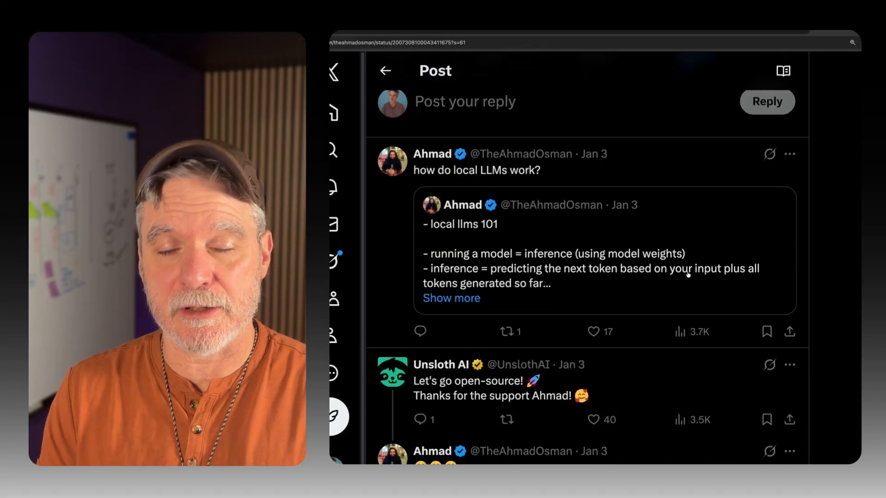
pyautogui.doubleClick(459, 223)
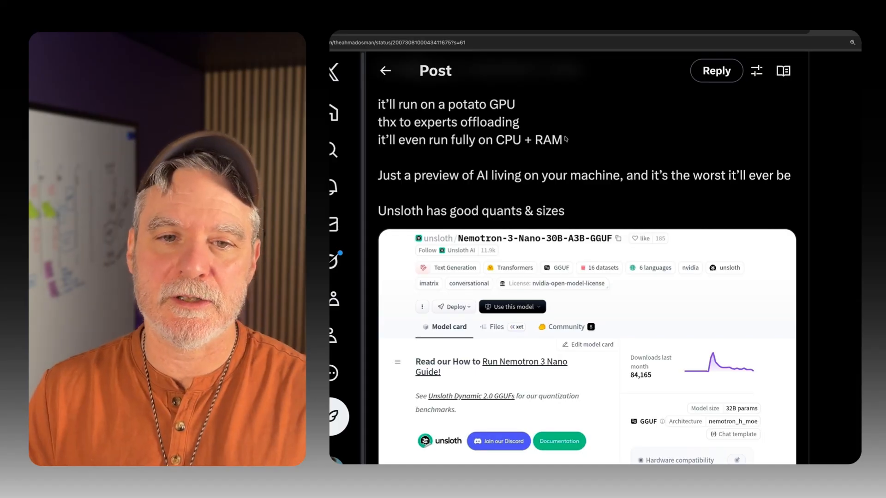
pyautogui.moveTo(398, 139); pyautogui.dragTo(562, 139)
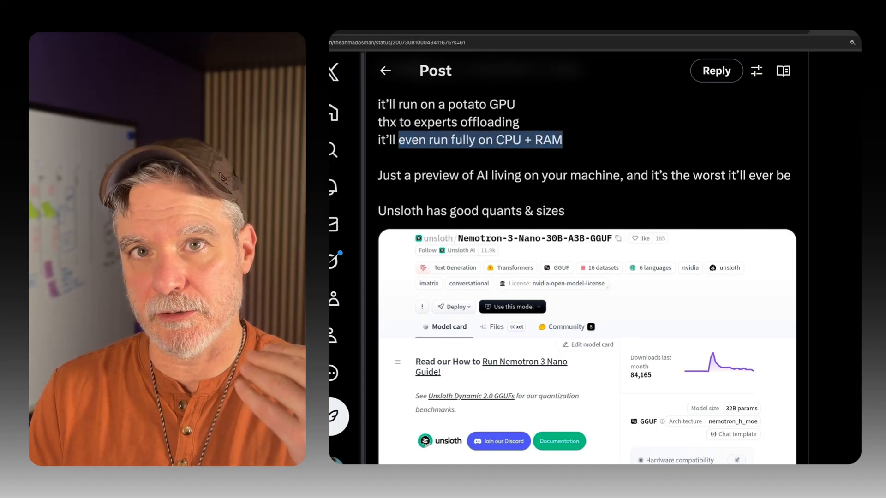
pyautogui.scroll(-3)
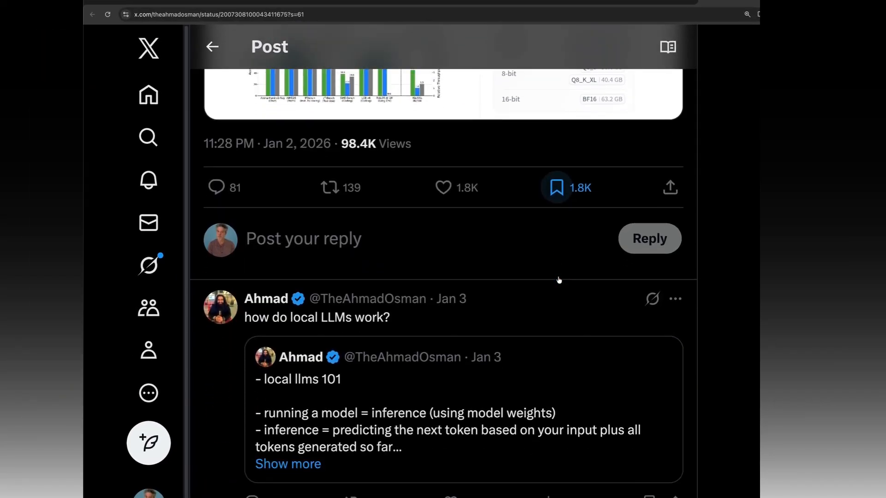
pyautogui.scroll(-3)
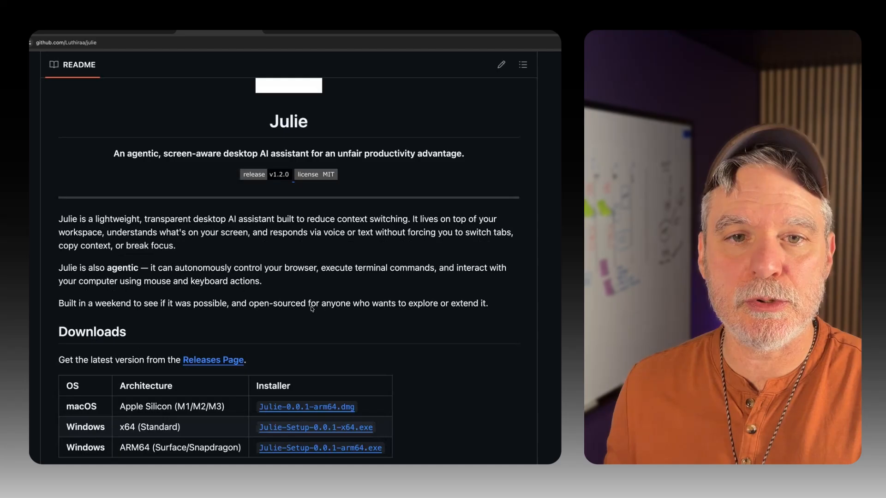
pyautogui.scroll(-3)
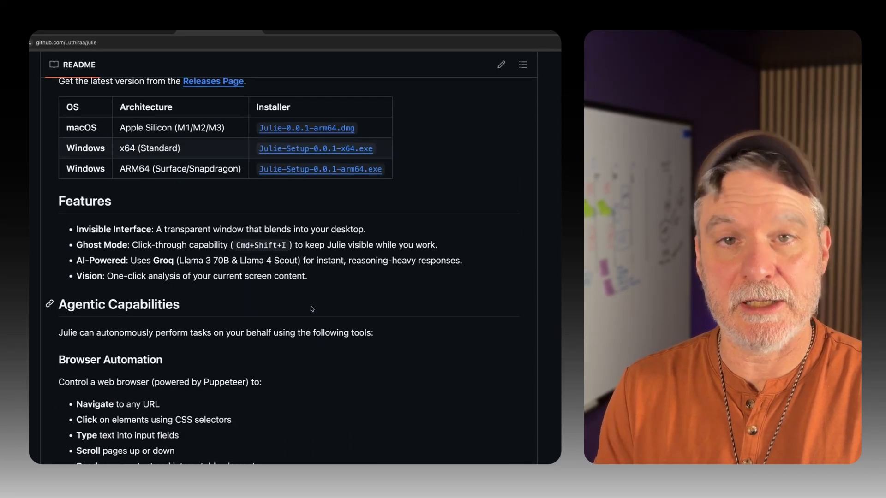
pyautogui.scroll(-3)
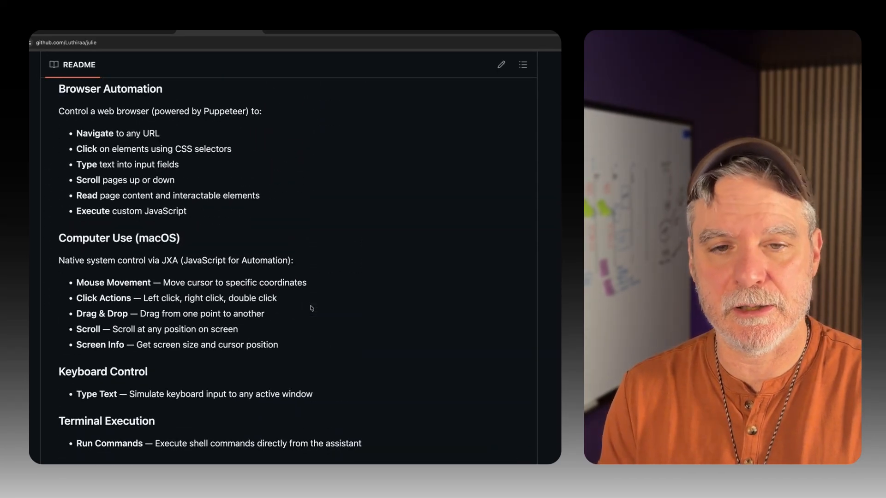
pyautogui.scroll(3)
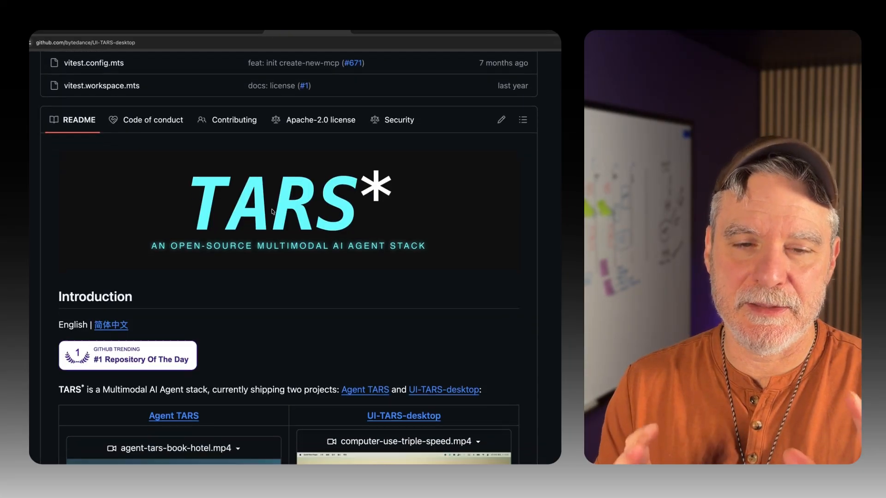
pyautogui.scroll(-3)
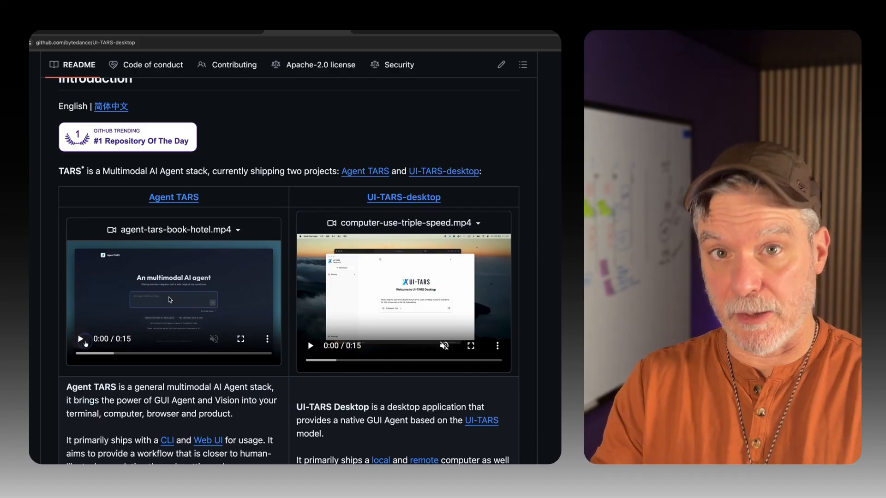
pyautogui.scroll(-3)
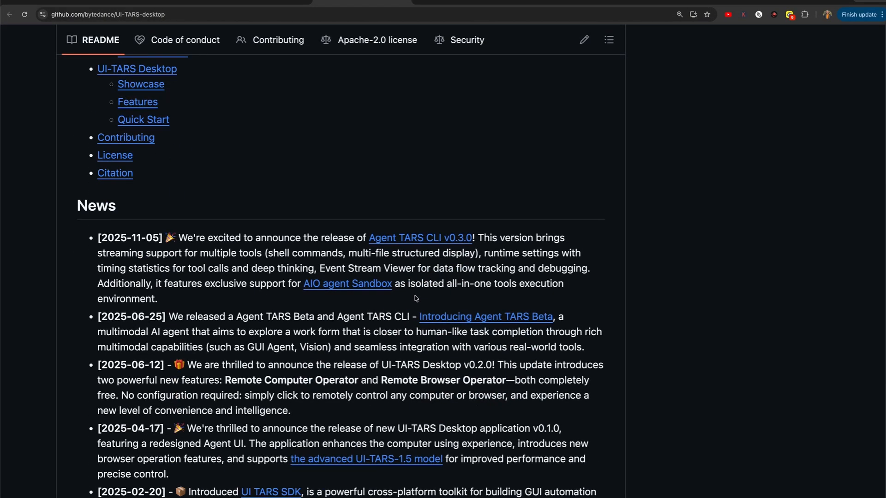
pyautogui.scroll(-3)
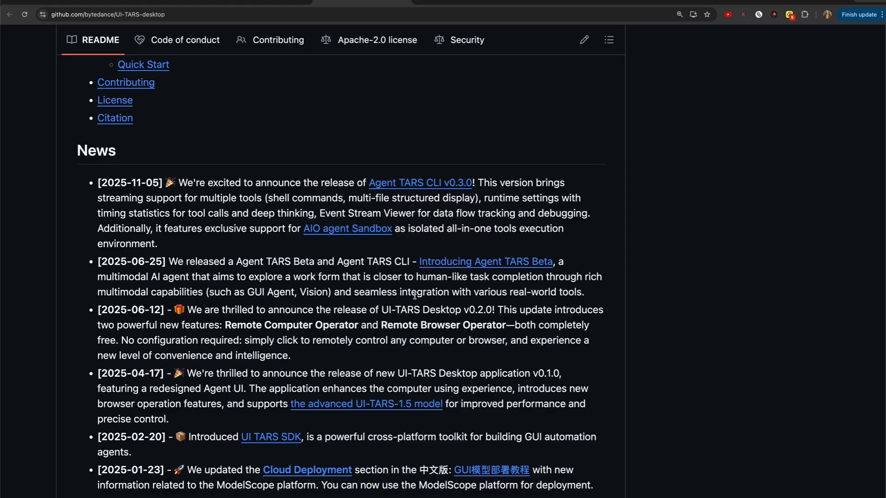
pyautogui.scroll(3)
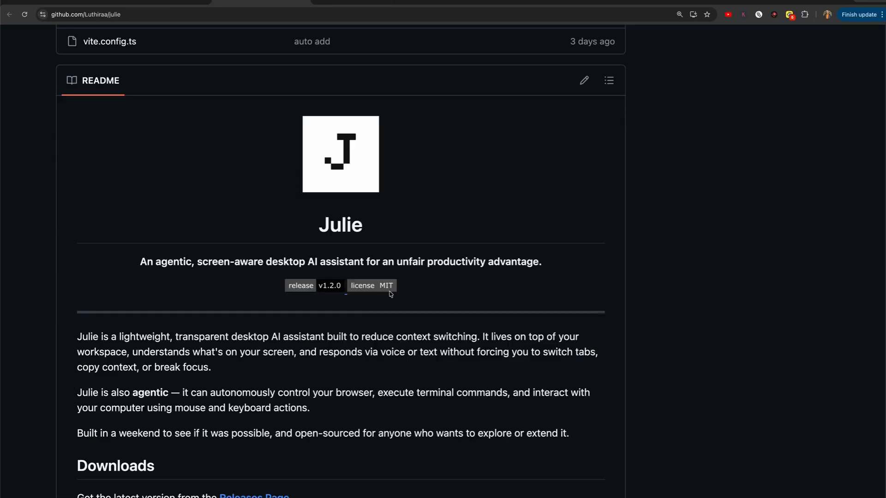
pyautogui.scroll(-3)
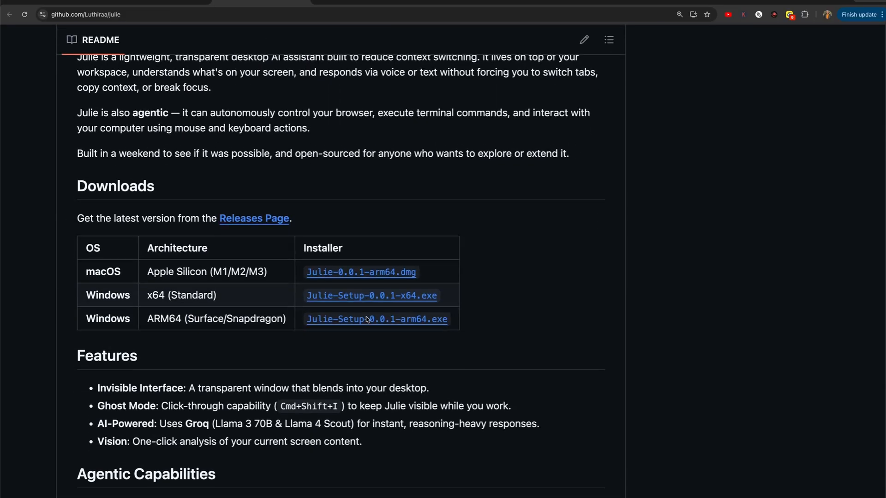
pyautogui.scroll(-3)
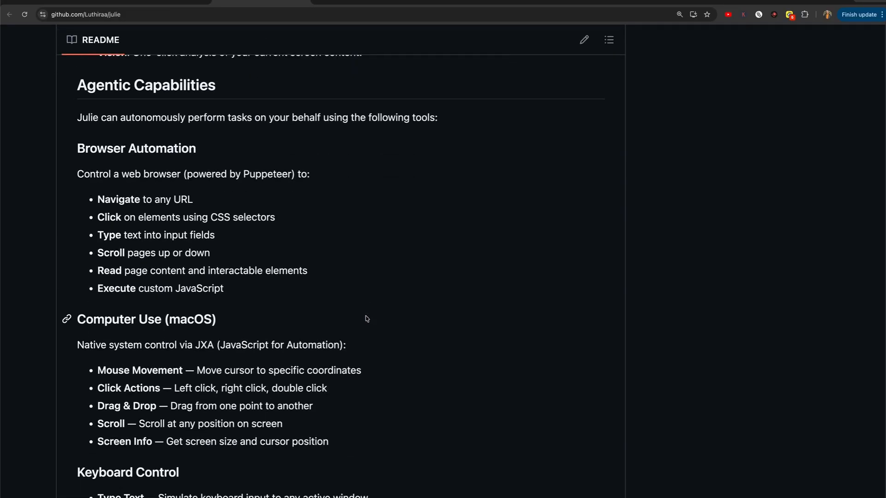
pyautogui.scroll(-3)
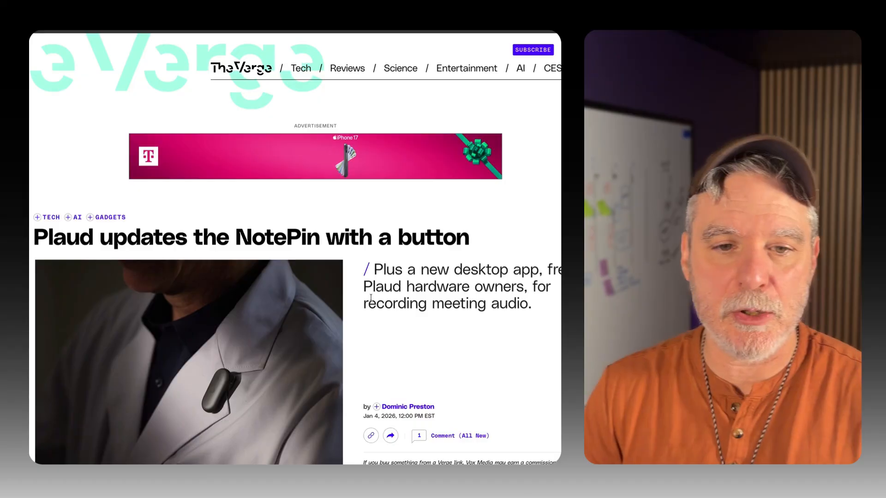
# Step: Scroll The Verge's Plaud NotePin S article down to the new-button explanation
pyautogui.scroll(-3)
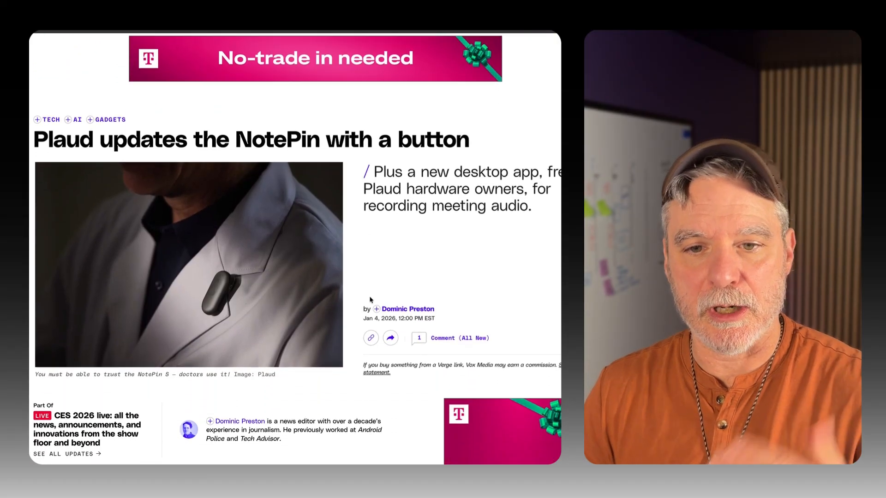
pyautogui.scroll(-3)
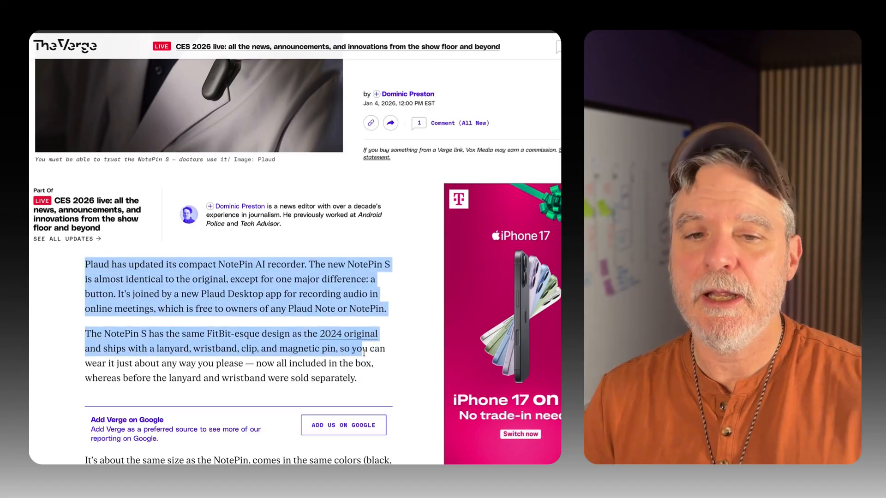
pyautogui.scroll(-3)
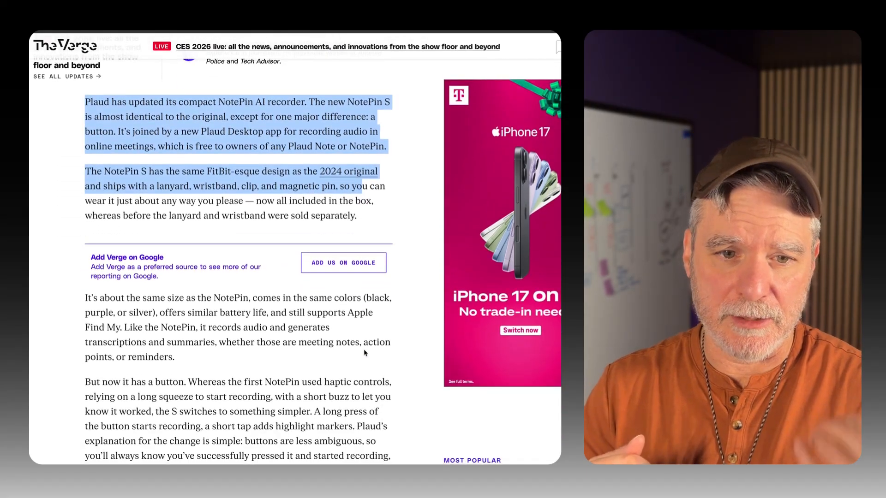
pyautogui.scroll(-3)
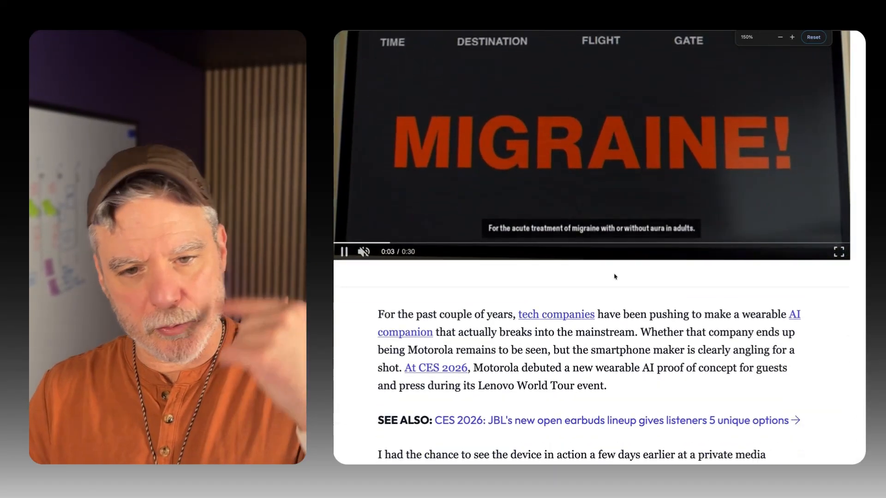
# Step: Scroll through the Motorola wearable AI article's device design and demo sections
pyautogui.scroll(-3)
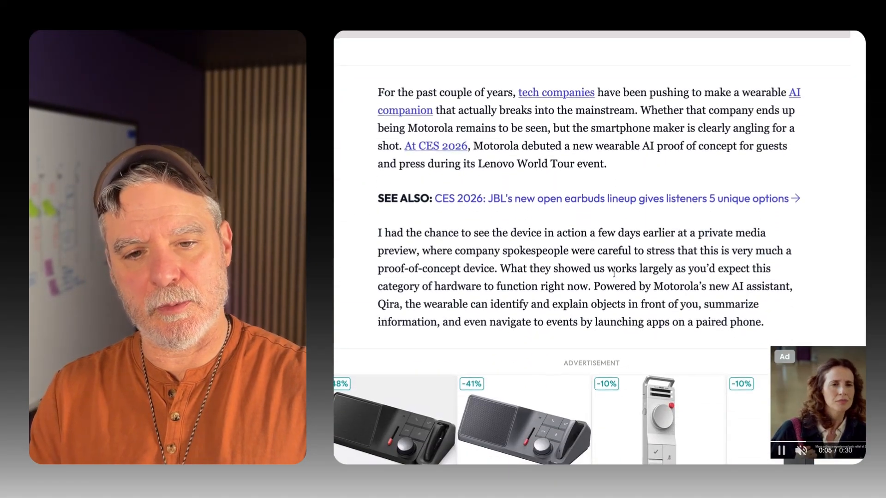
pyautogui.scroll(-3)
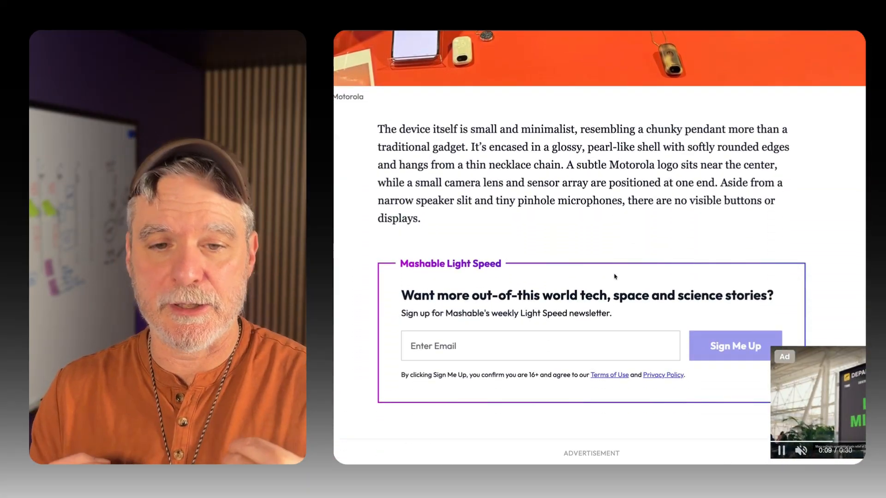
pyautogui.scroll(-3)
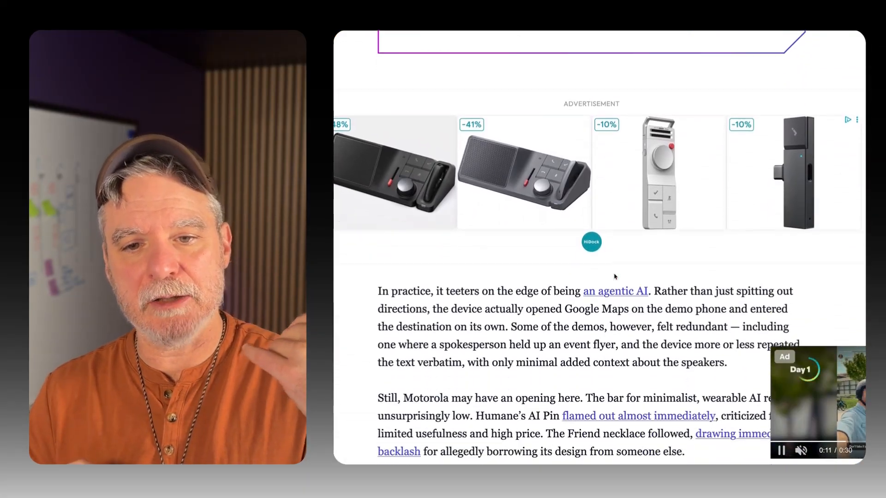
pyautogui.scroll(-3)
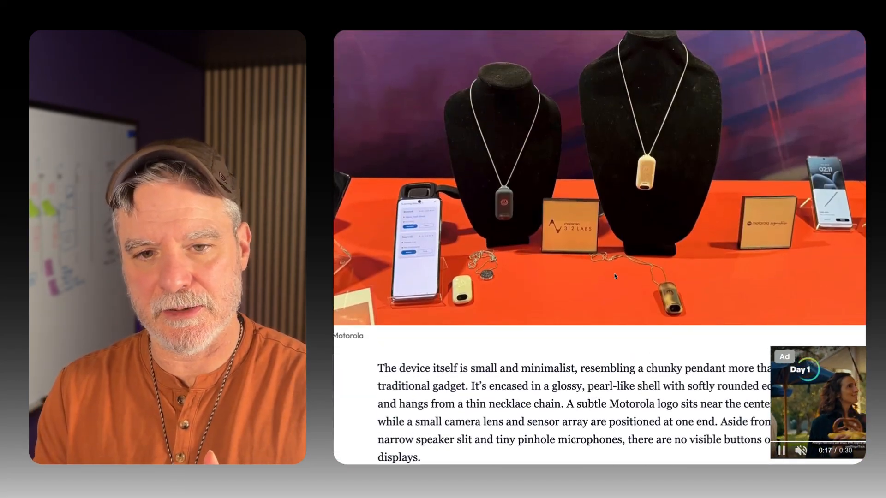
pyautogui.scroll(3)
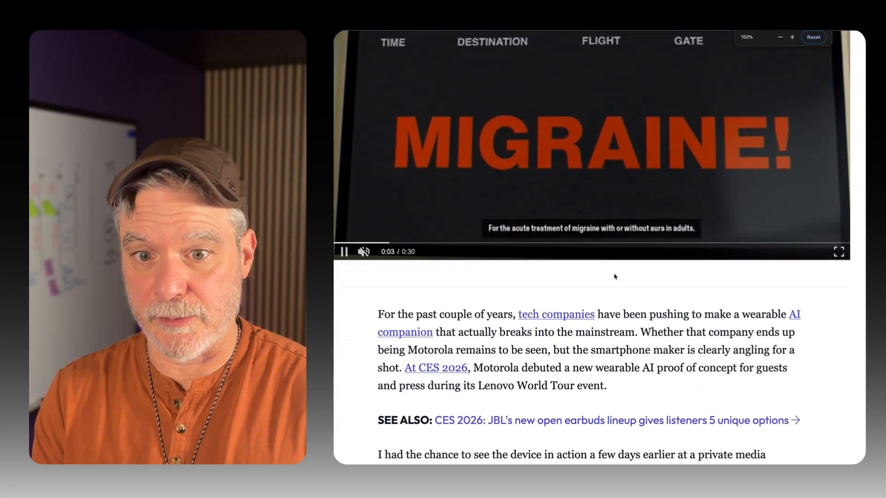
pyautogui.scroll(-3)
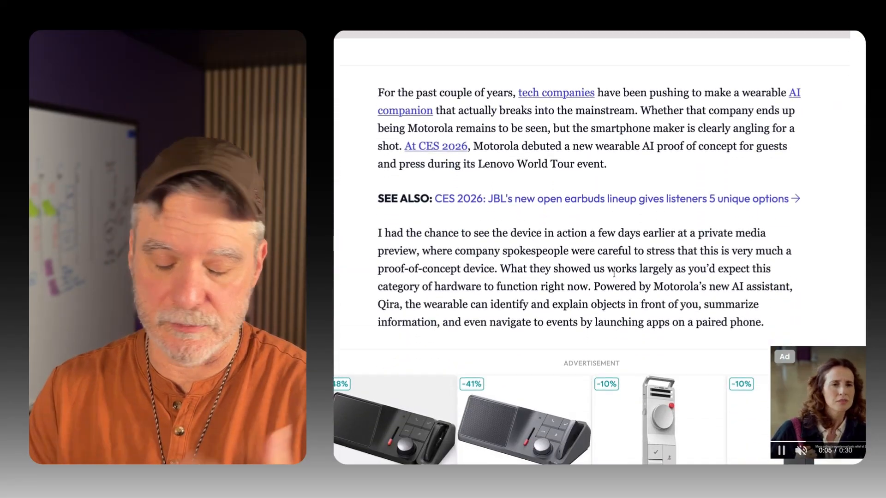
pyautogui.scroll(-3)
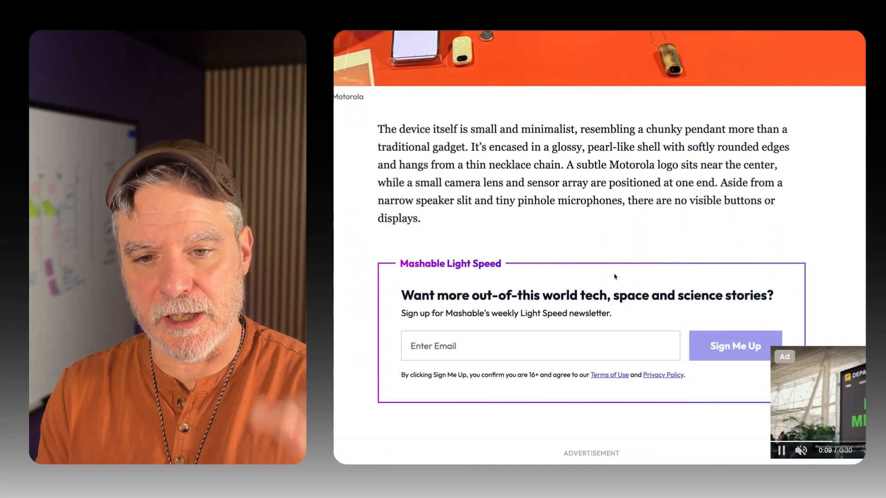
pyautogui.scroll(-3)
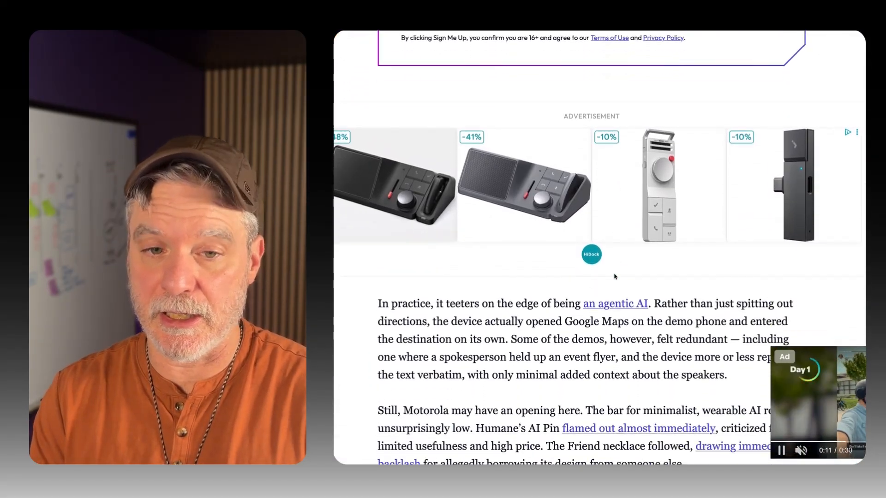
pyautogui.scroll(-3)
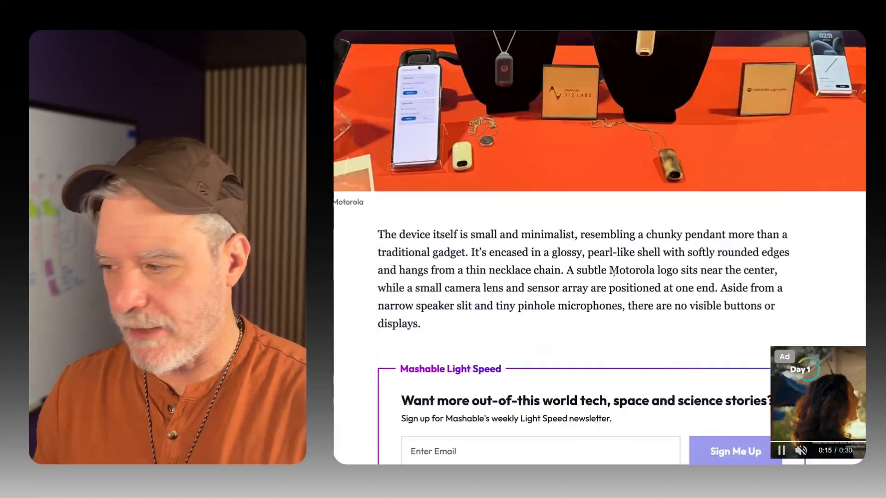
# Step: Scroll back up toward the article's headline
pyautogui.scroll(3)
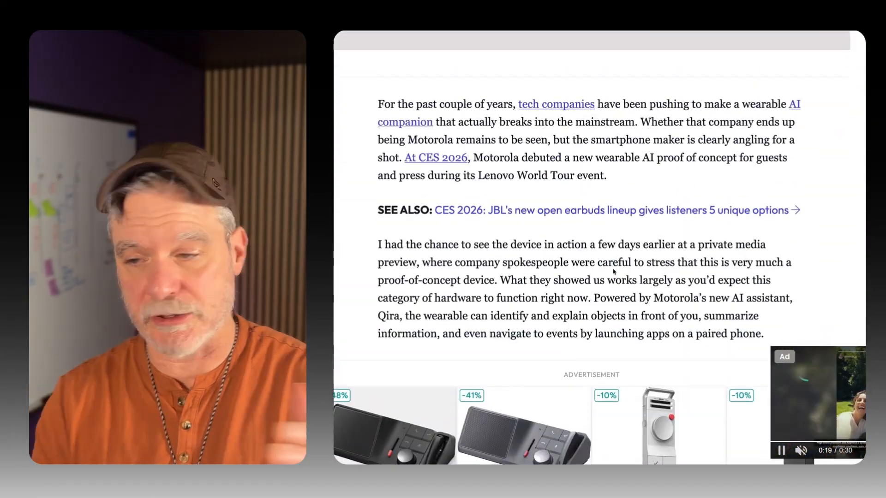
pyautogui.scroll(3)
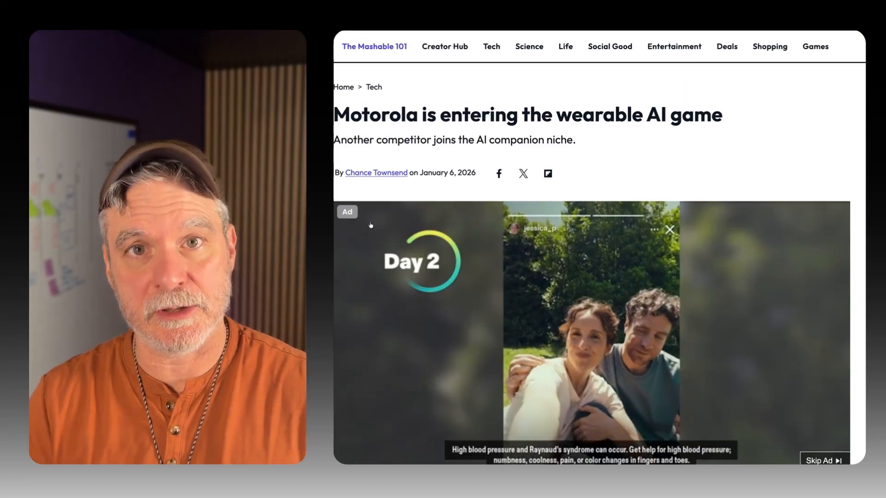
pyautogui.scroll(-3)
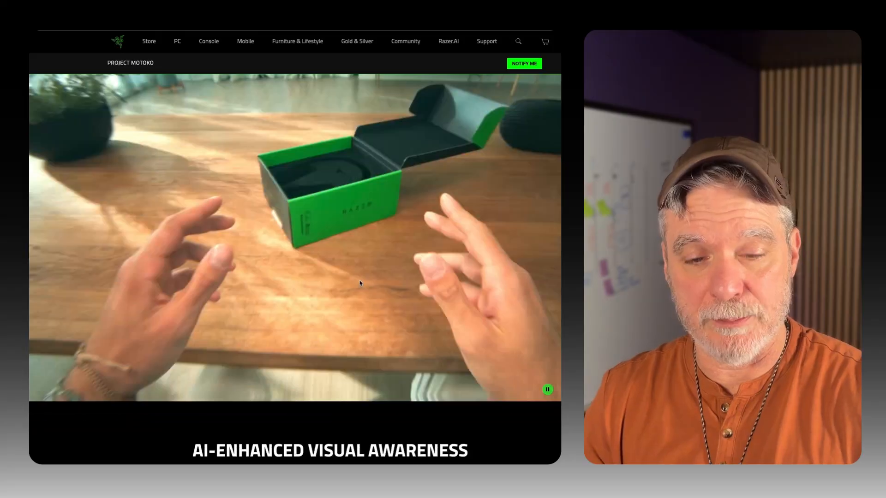
# Step: Scroll the Razer Project Motoko page past AI-Enhanced Visual Awareness and Dual Microphones to On-the-Fly Audio Feedback
pyautogui.scroll(-3)
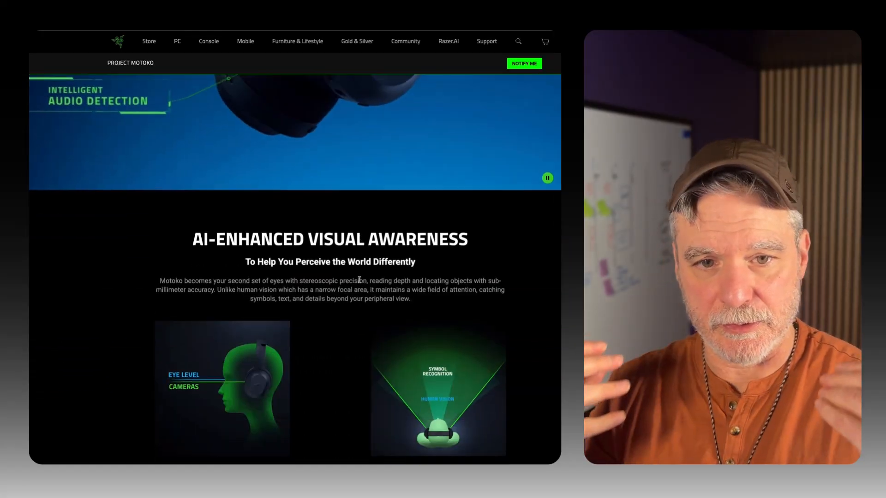
pyautogui.scroll(-3)
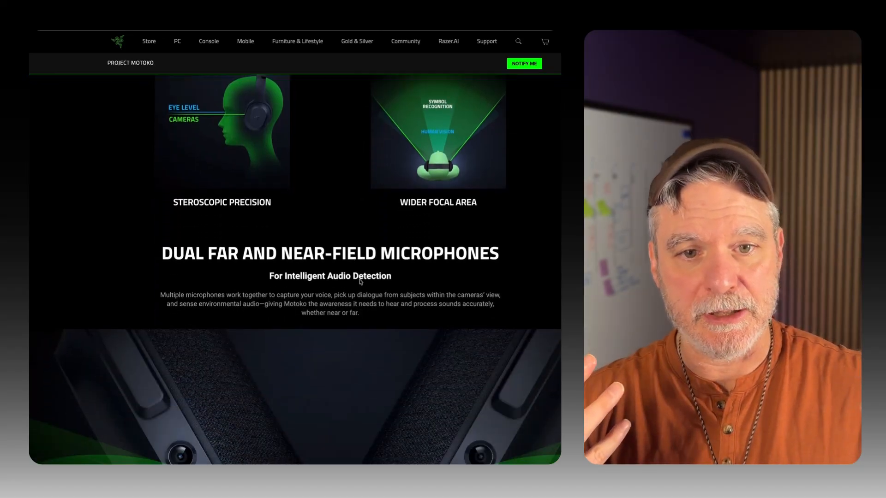
pyautogui.scroll(-3)
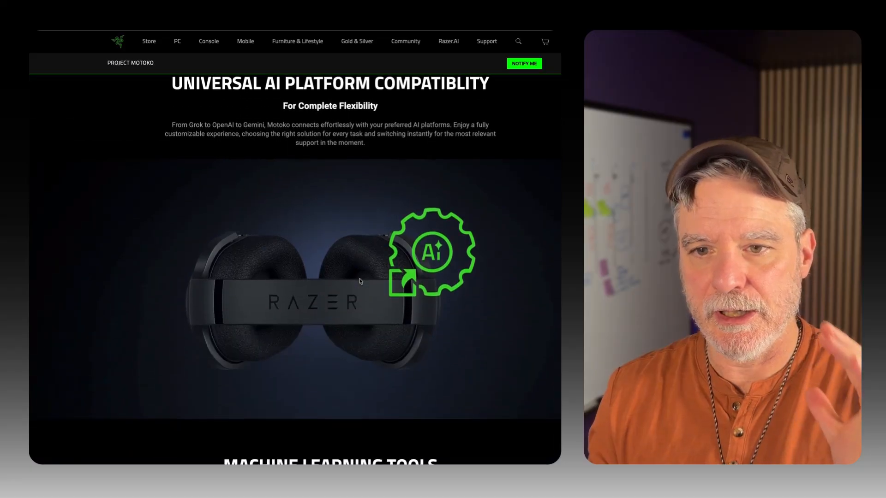
pyautogui.scroll(-3)
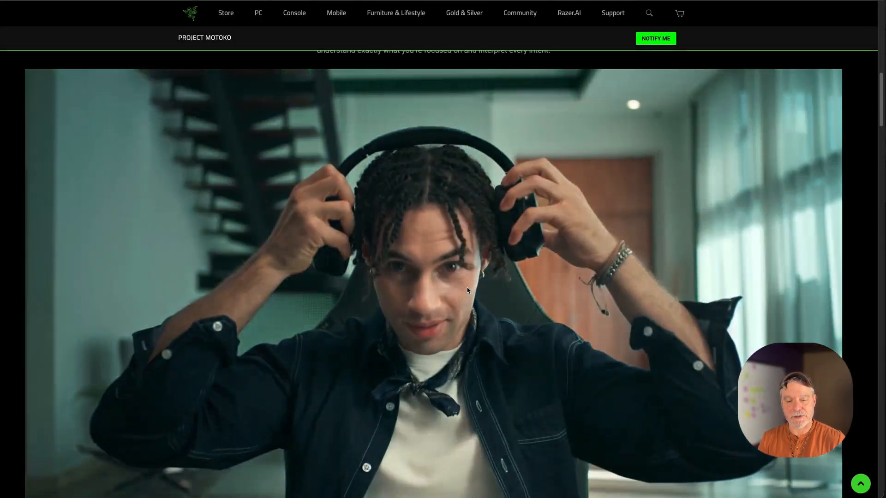
pyautogui.scroll(-3)
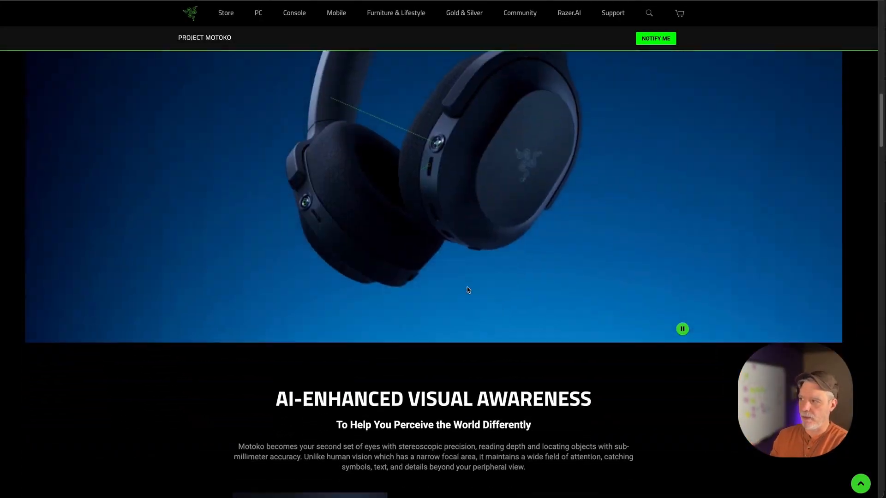
pyautogui.scroll(-3)
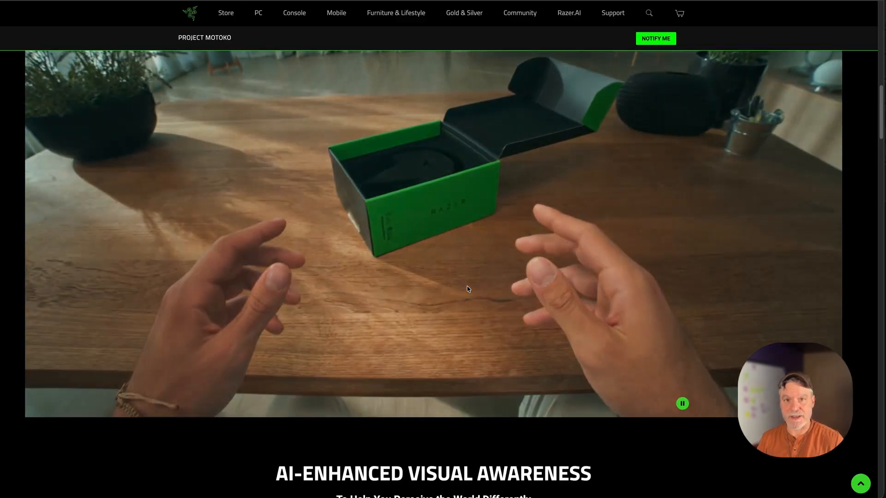
pyautogui.scroll(-3)
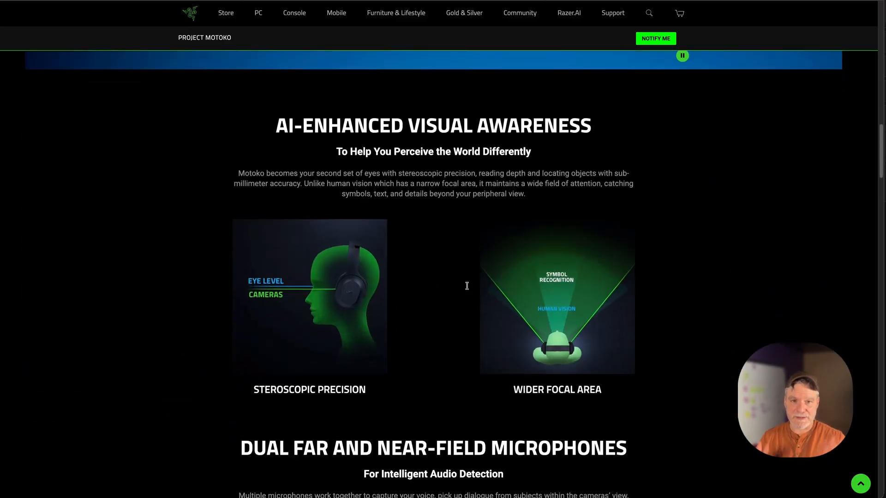
pyautogui.scroll(-3)
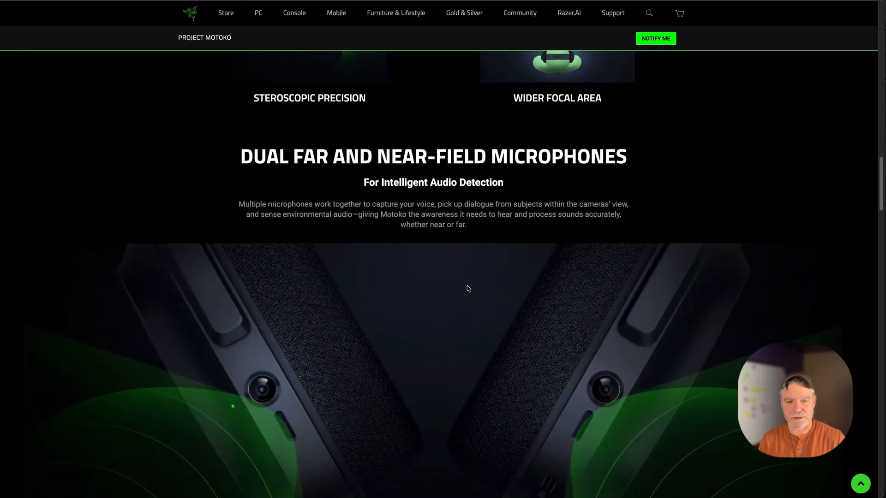
pyautogui.scroll(-3)
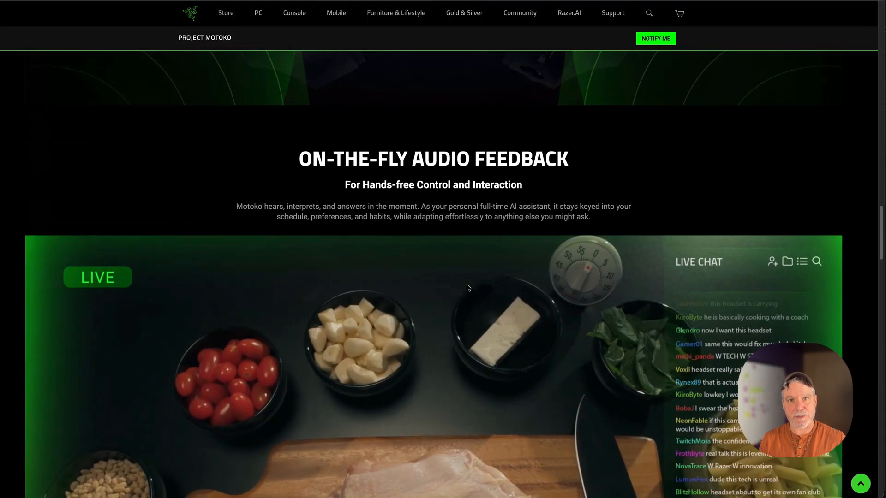